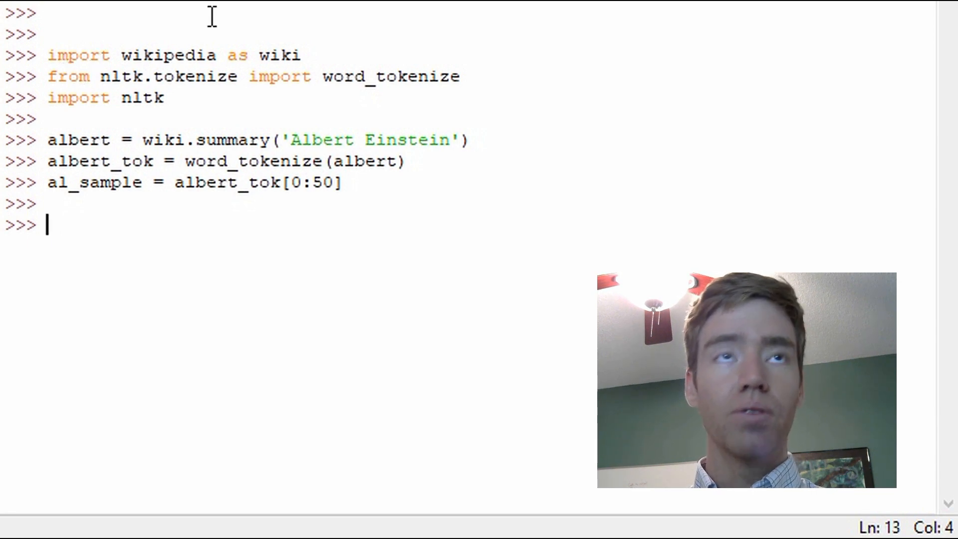
{"action": "mouse_move", "coordinate": [669, 66]}
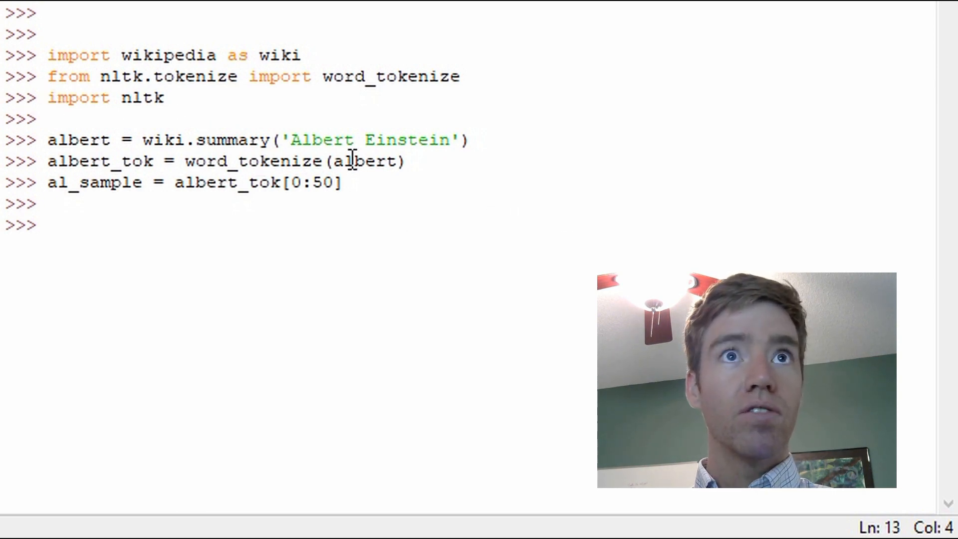
{"action": "mouse_move", "coordinate": [925, 181]}
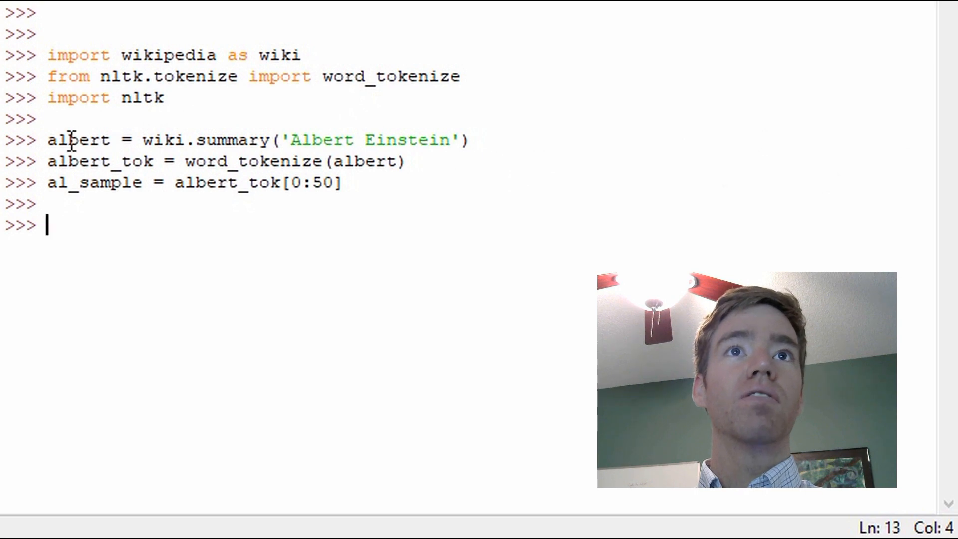
Step: Enter al_sample_POS = nltk.pos_tag(al_sample), correcting the 'pos_tagg' typo
{"action": "left_click", "coordinate": [511, 140]}
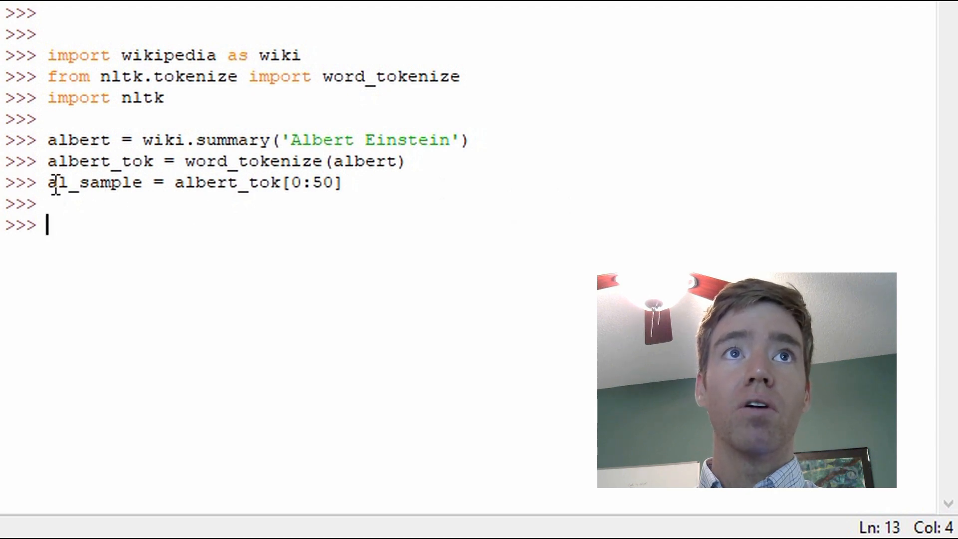
{"action": "mouse_move", "coordinate": [792, 222]}
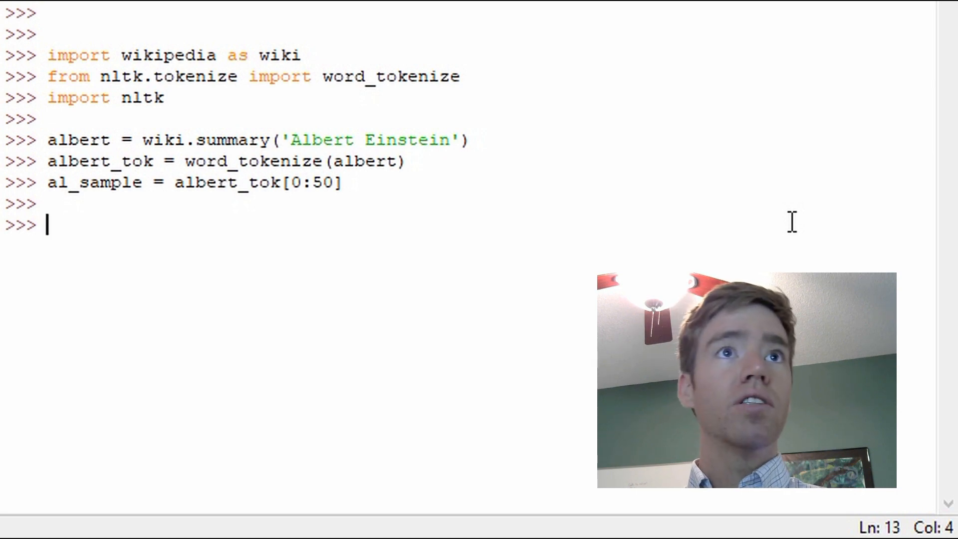
{"action": "type", "text": "al"}
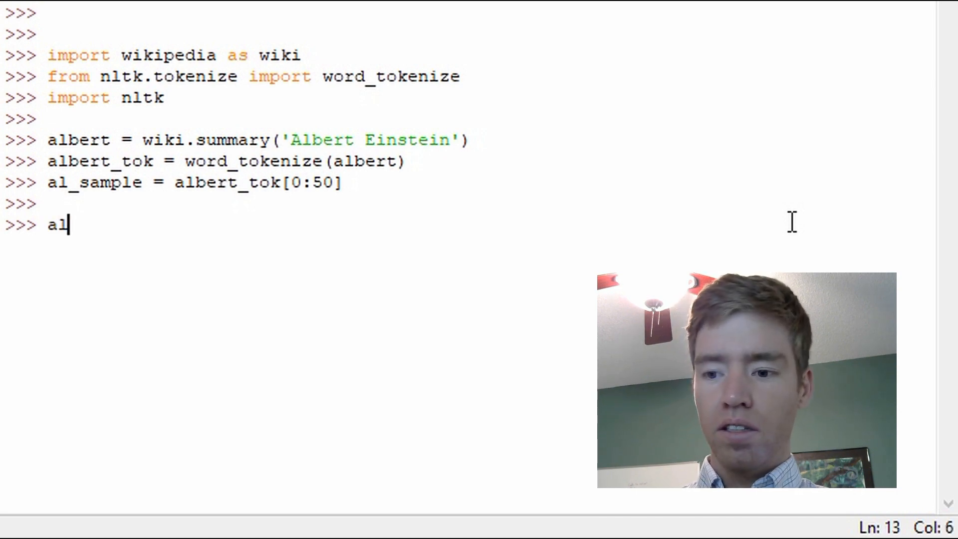
{"action": "type", "text": "_"}
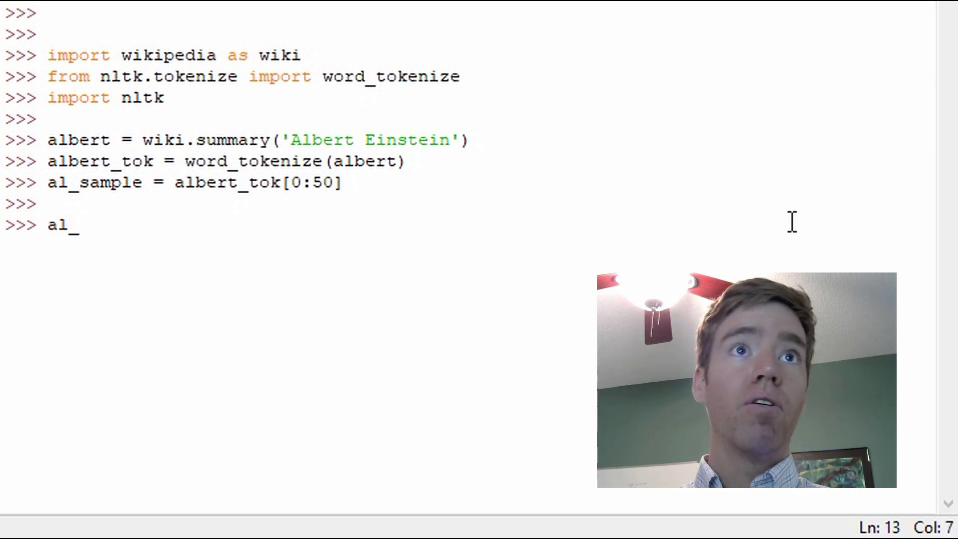
{"action": "type", "text": "_sample"}
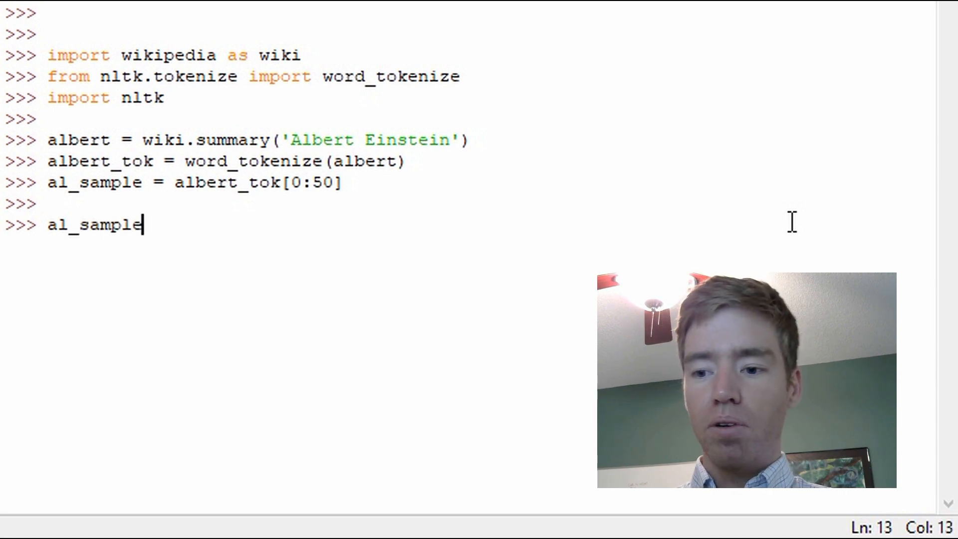
{"action": "type", "text": "_POS ="}
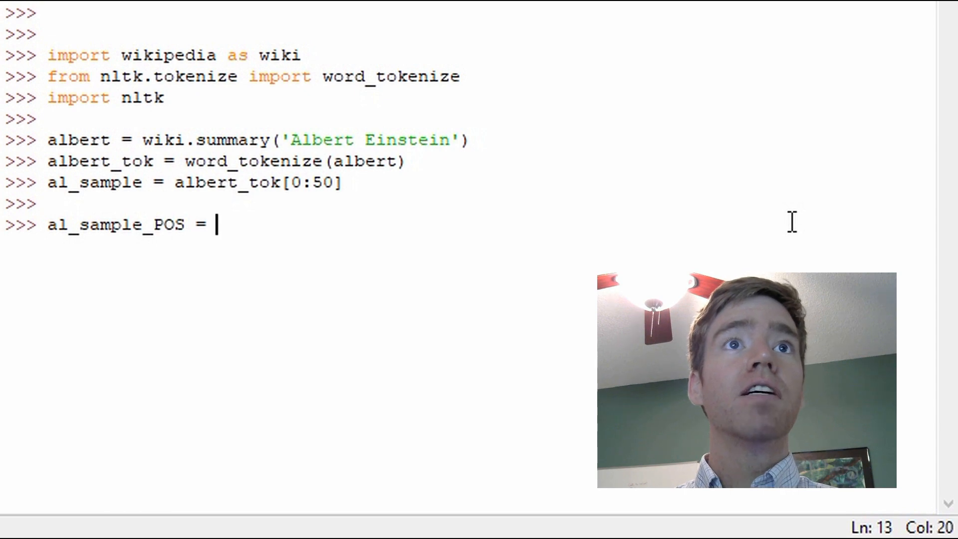
{"action": "type", "text": "nltk"}
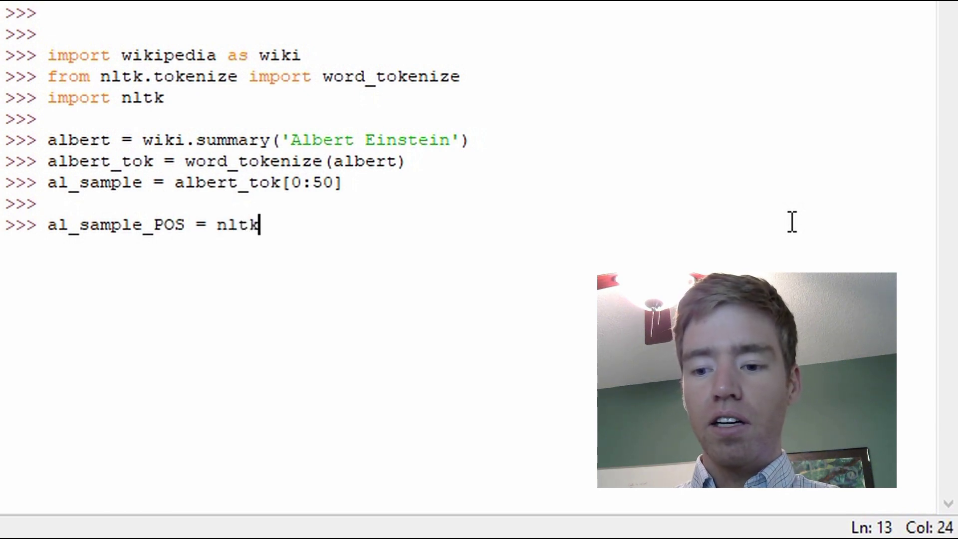
{"action": "type", "text": "."}
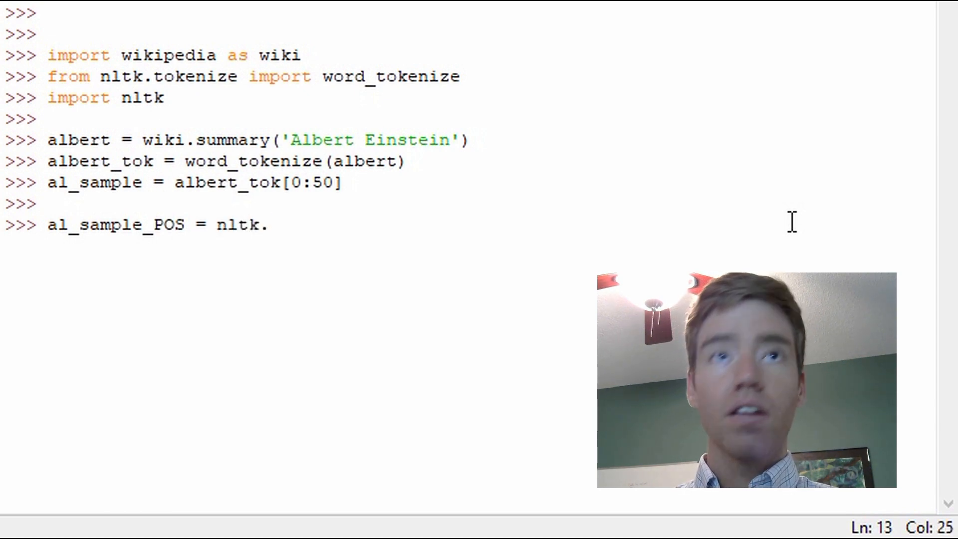
{"action": "type", "text": "pos"}
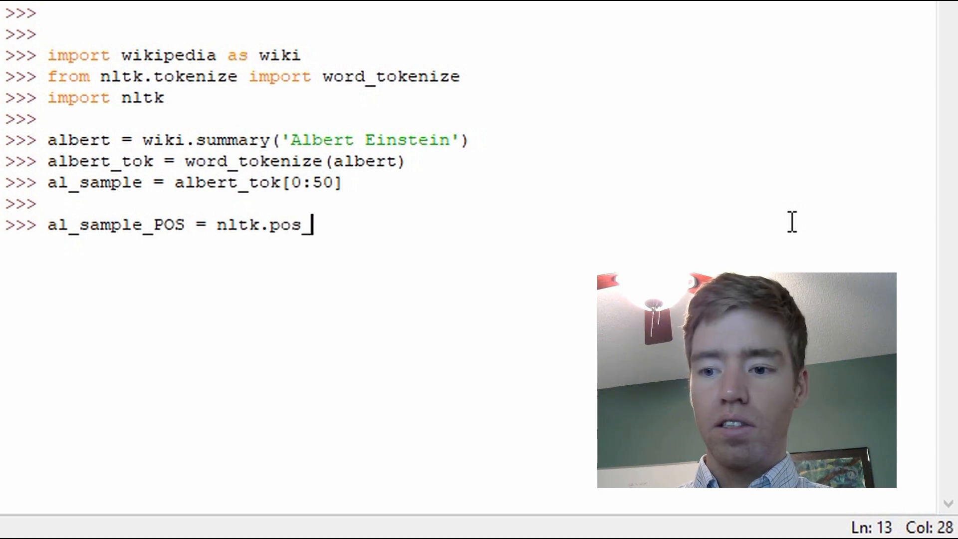
{"action": "type", "text": "_tagg"}
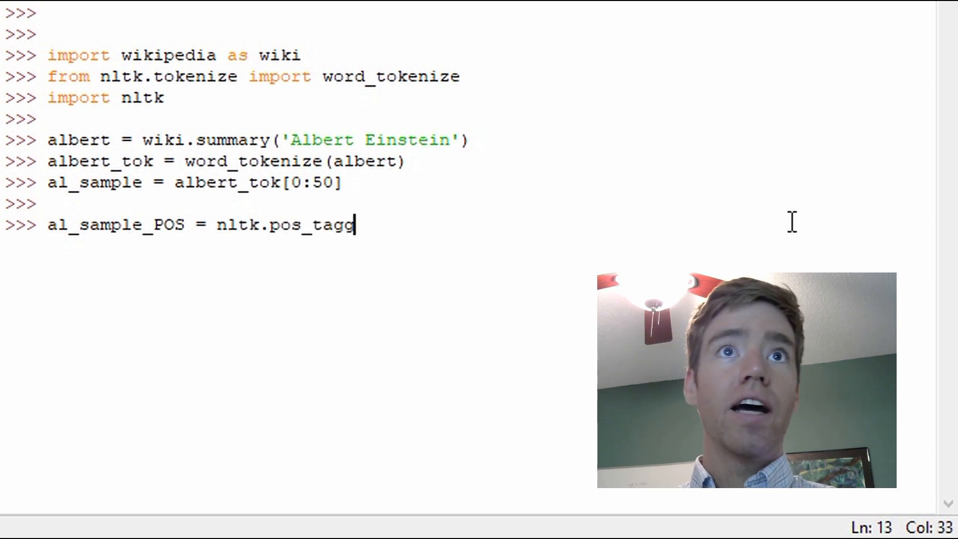
{"action": "key", "text": "Backspace"}
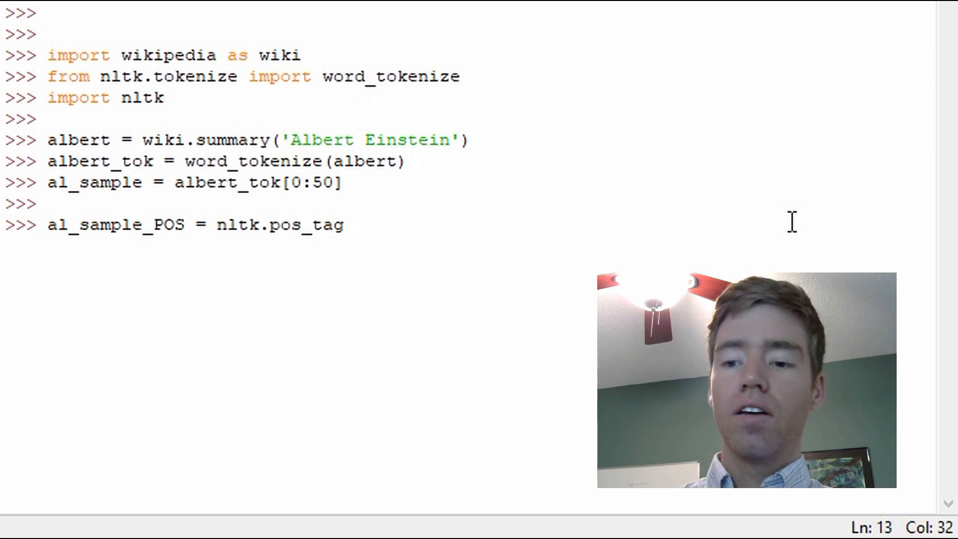
{"action": "type", "text": "()"}
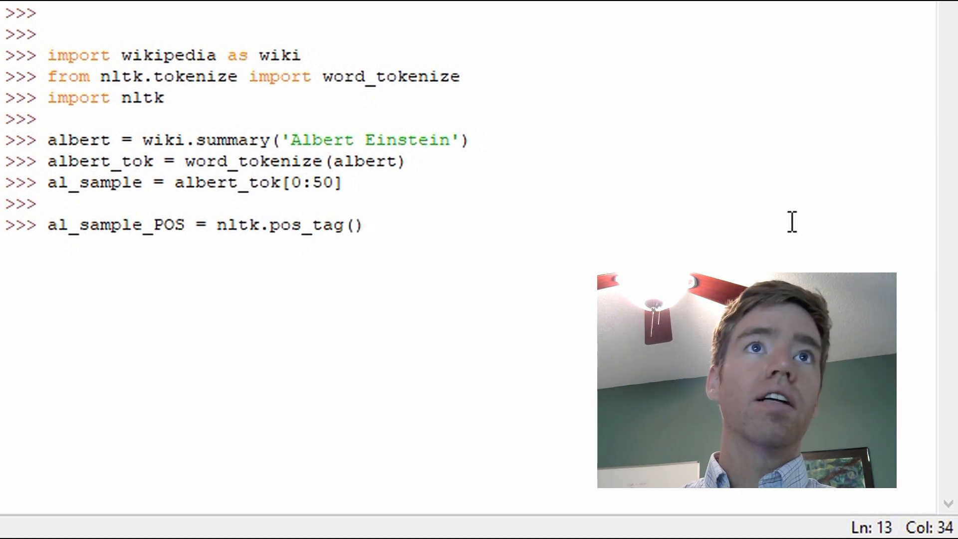
{"action": "double_click", "coordinate": [94, 183]}
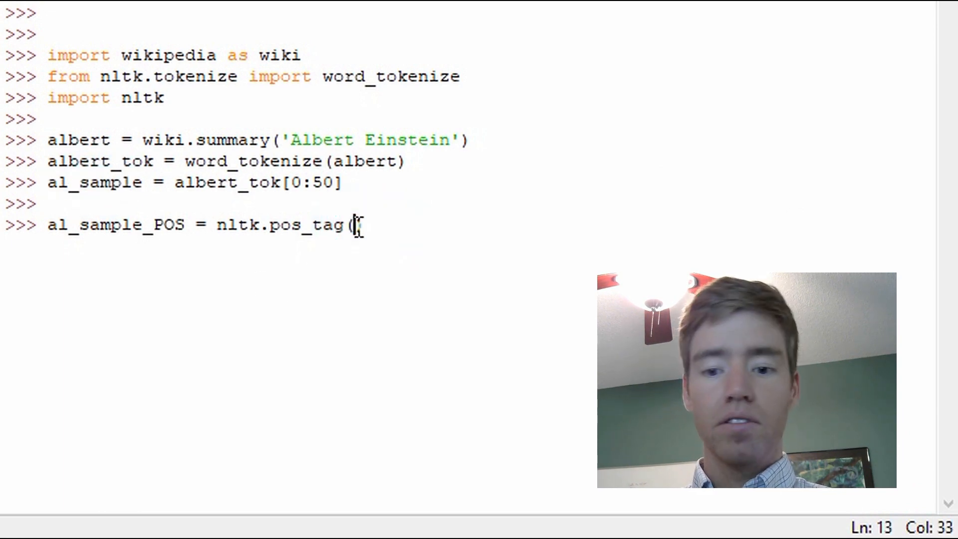
{"action": "type", "text": "al_sample)"}
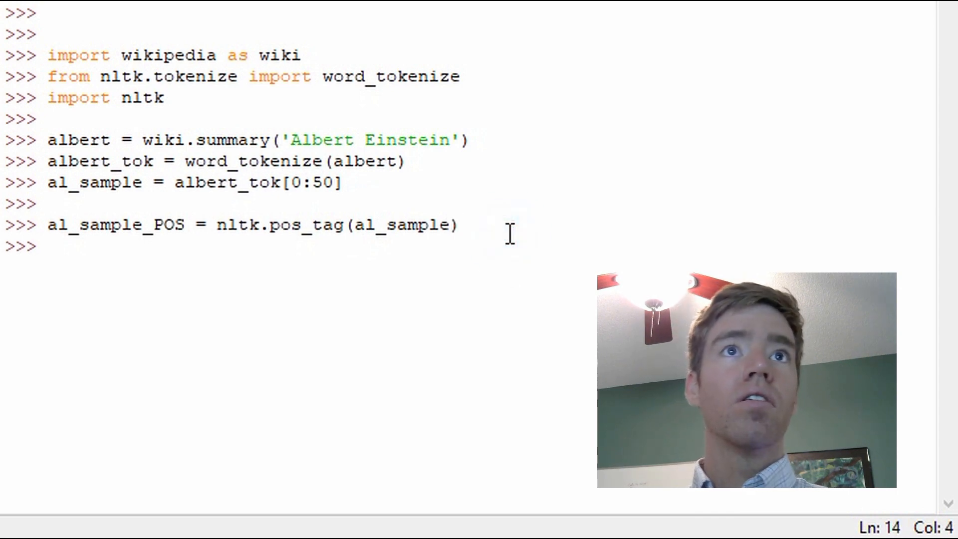
Step: Display al_sample_POS as word–tag pairs, with Albert and Einstein tagged NNP
{"action": "type", "text": "al_sample_POS = nltk.pos_tag(al_sample"}
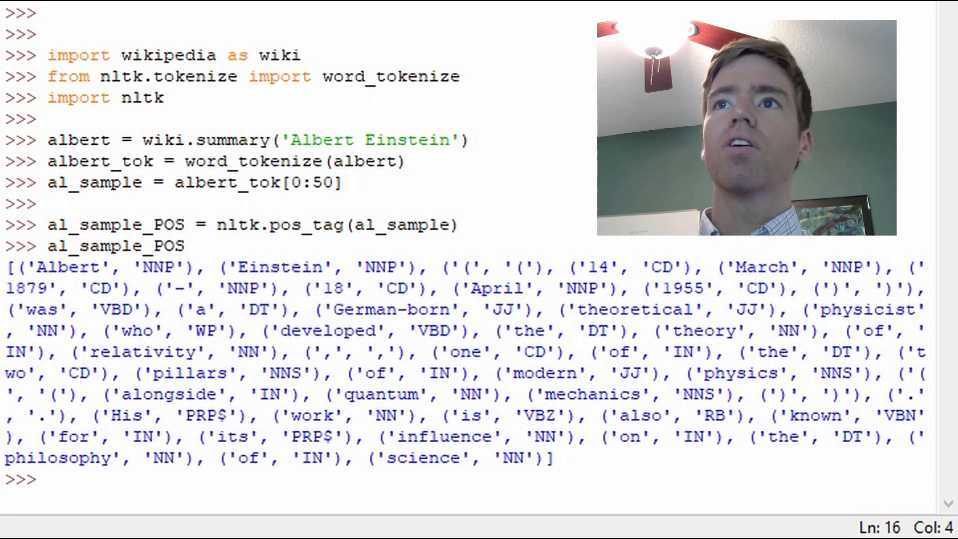
Step: Type nltk.help.upenn_tagset('NNP') at the prompt without running it
{"action": "left_click", "coordinate": [570, 491]}
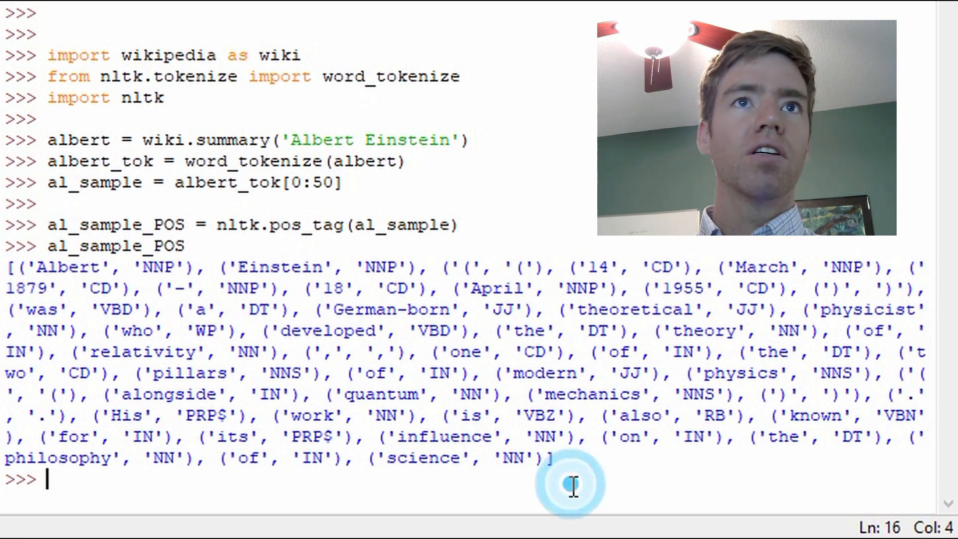
{"action": "type", "text": "nltk.help.upenn_tagset"}
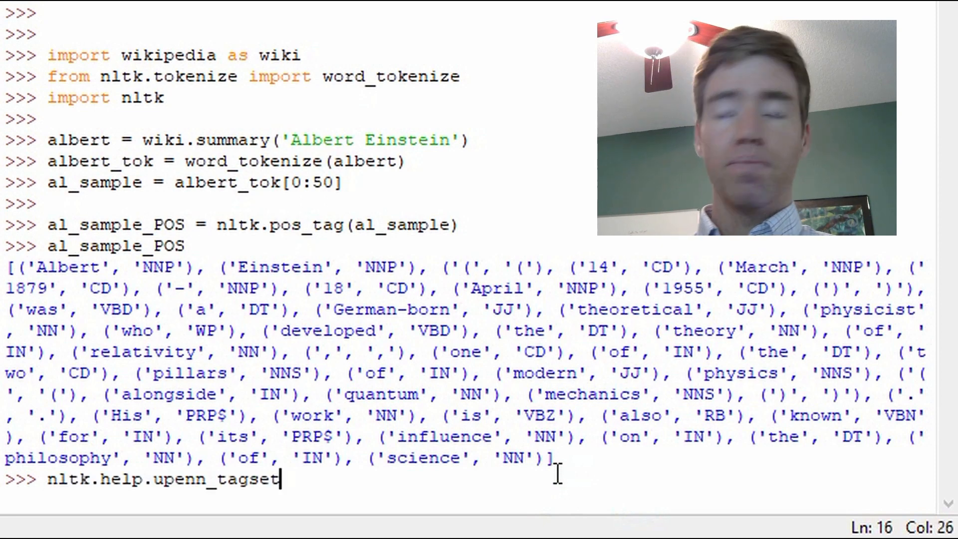
{"action": "type", "text": "()"}
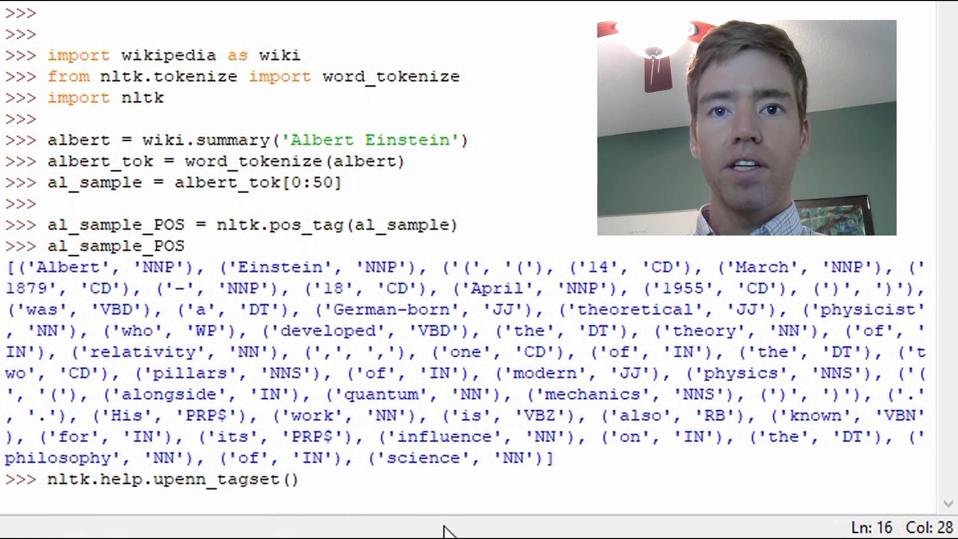
{"action": "mouse_move", "coordinate": [453, 376]}
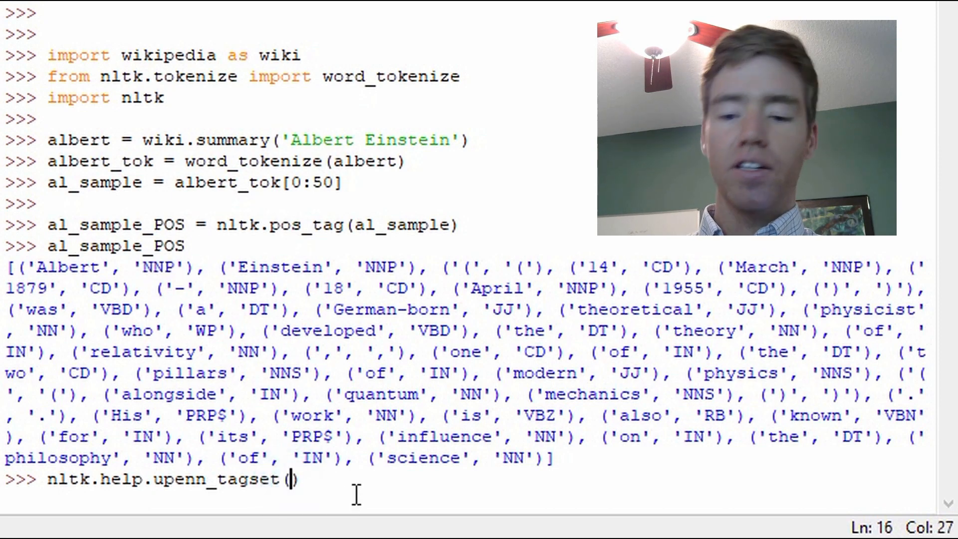
{"action": "type", "text": "NNP'"}
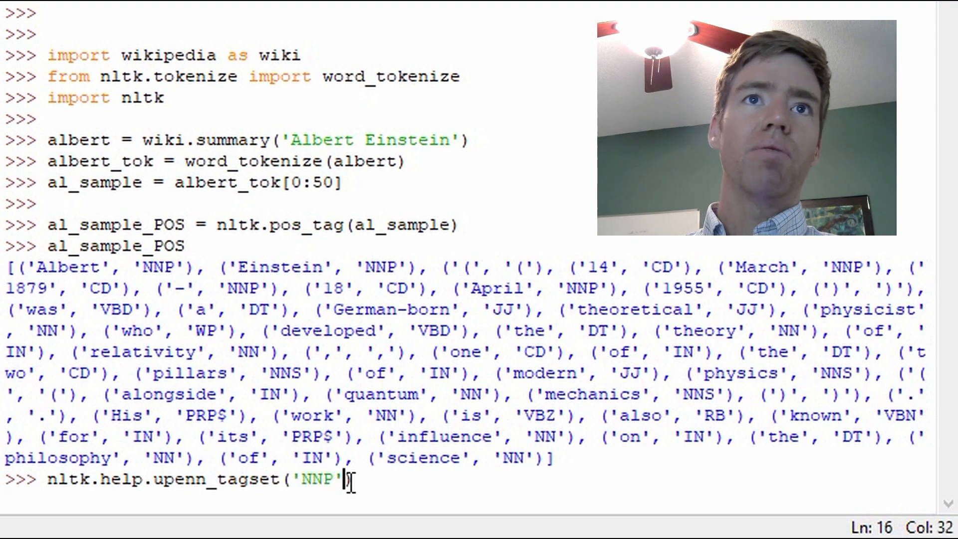
{"action": "type", "text": ")"}
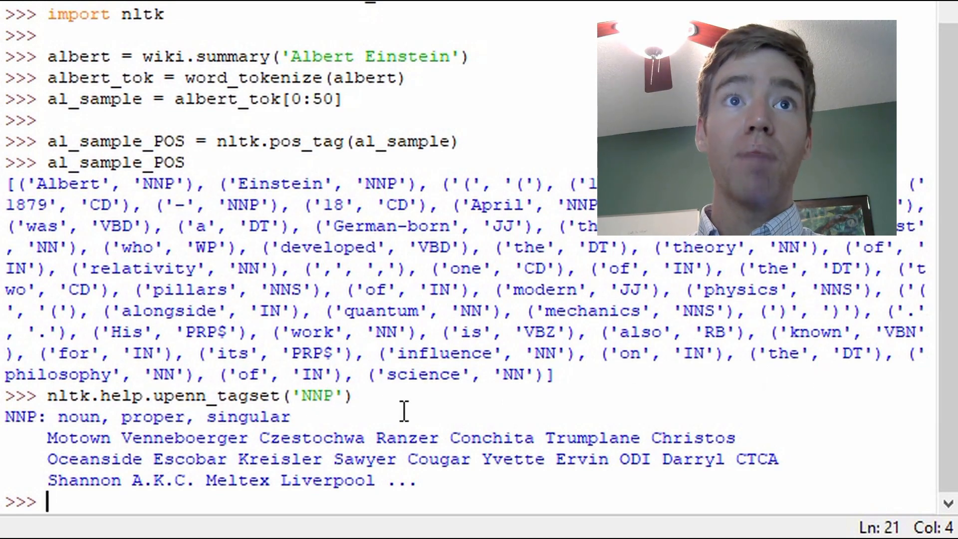
{"action": "mouse_move", "coordinate": [575, 407]}
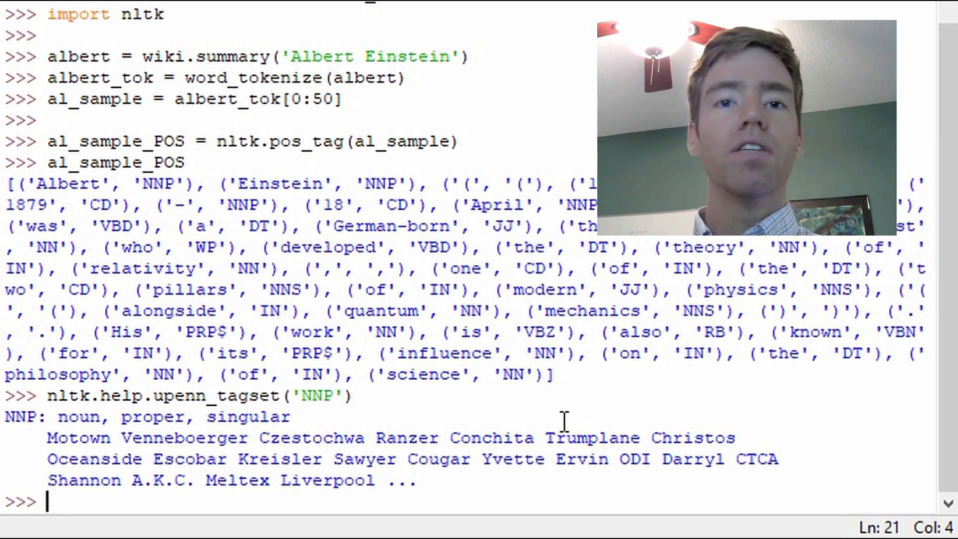
{"action": "mouse_move", "coordinate": [823, 380]}
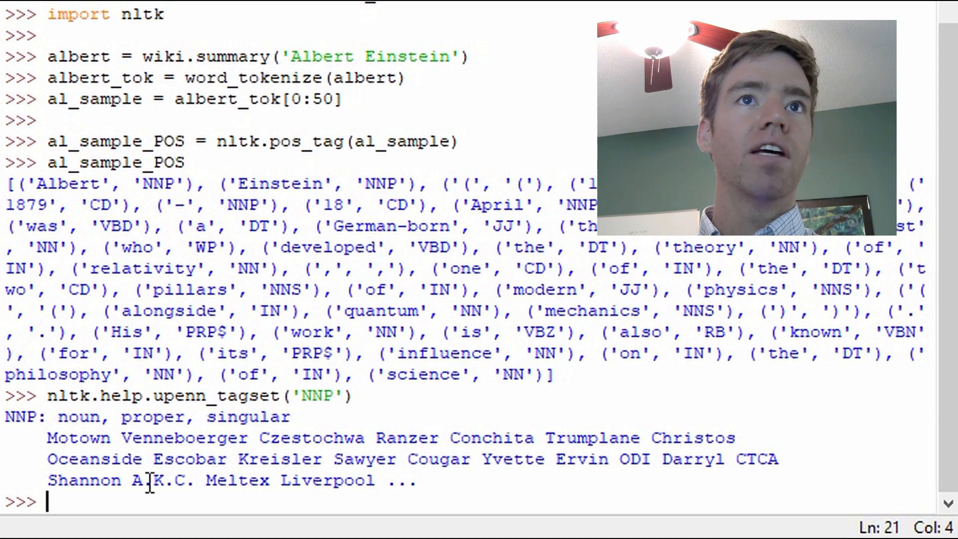
Step: Run the NNP help and read its 'noun, proper, singular' definition
{"action": "double_click", "coordinate": [326, 481]}
{"action": "type", "text": "nltk.help.upenn_tagset('NNP')"}
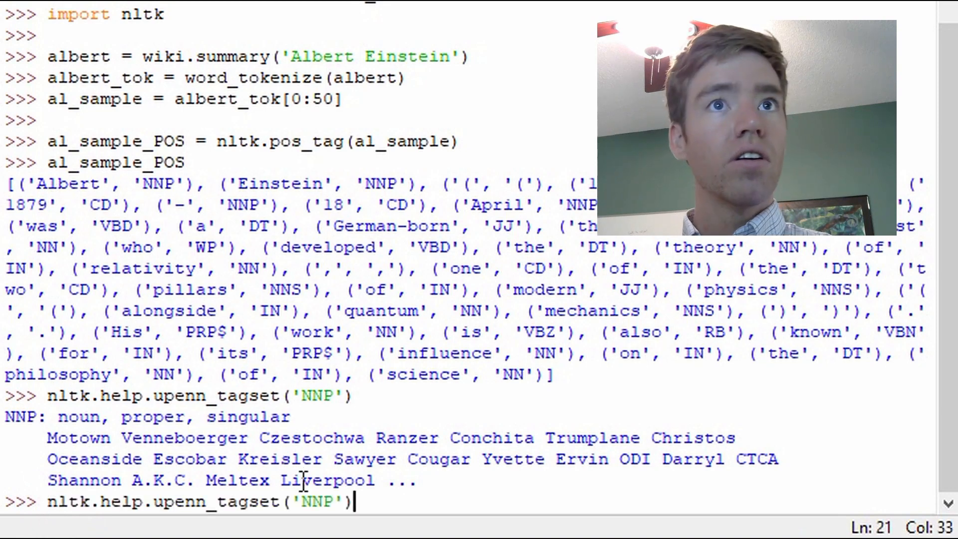
Step: Change the tag to 'NN', run it, and select the example word thermostat
{"action": "key", "text": "BackSpace"}
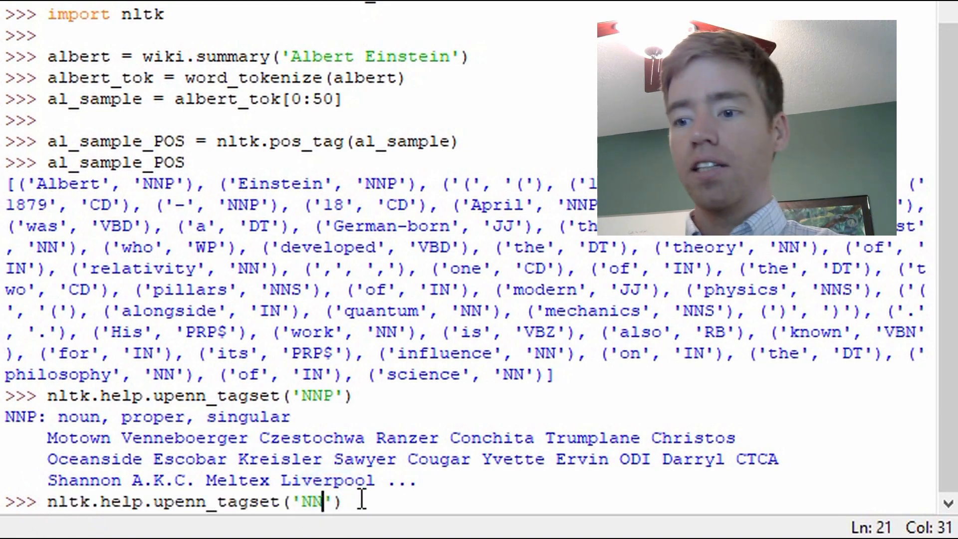
{"action": "type", "text": ")"}
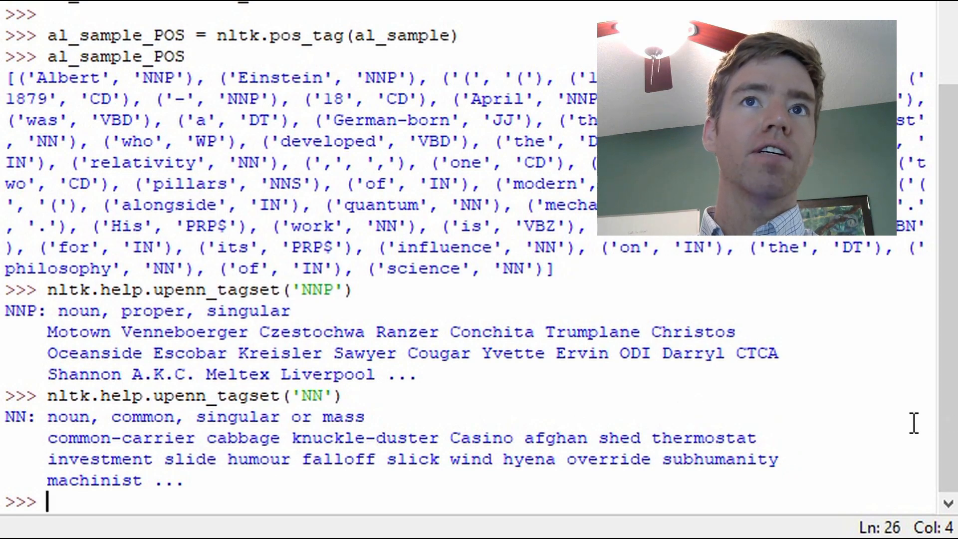
{"action": "double_click", "coordinate": [704, 438]}
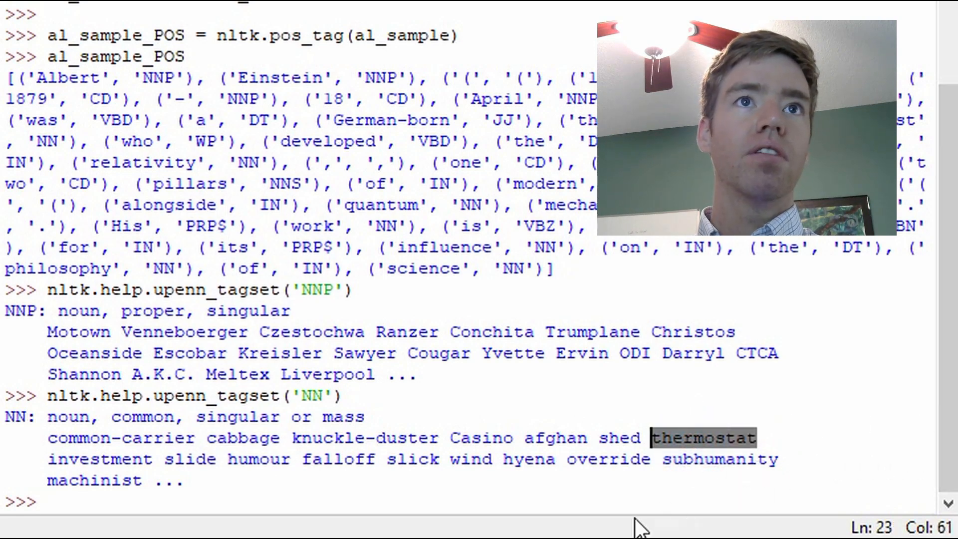
{"action": "left_click", "coordinate": [528, 459]}
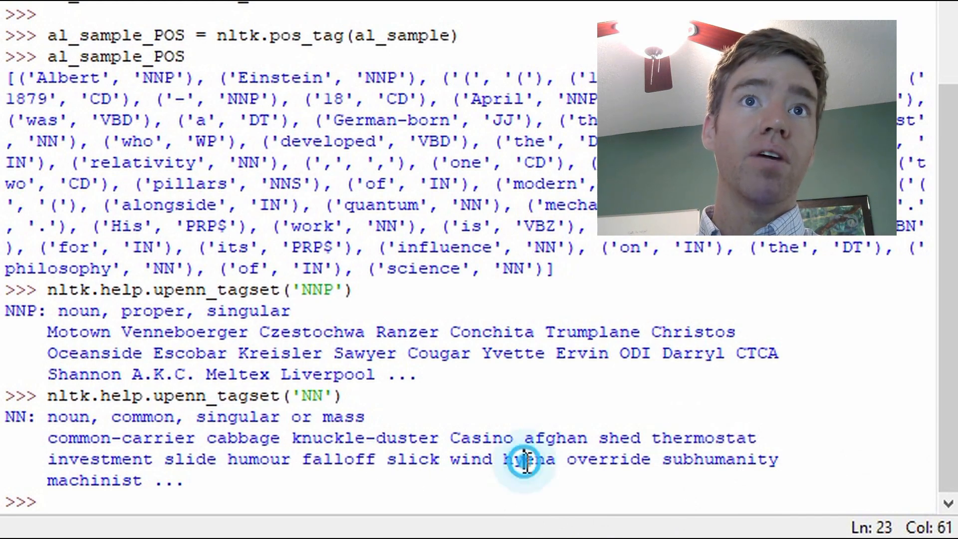
Step: Highlight example words hyena and wind, then copy the upenn_tagset command text
{"action": "double_click", "coordinate": [528, 458]}
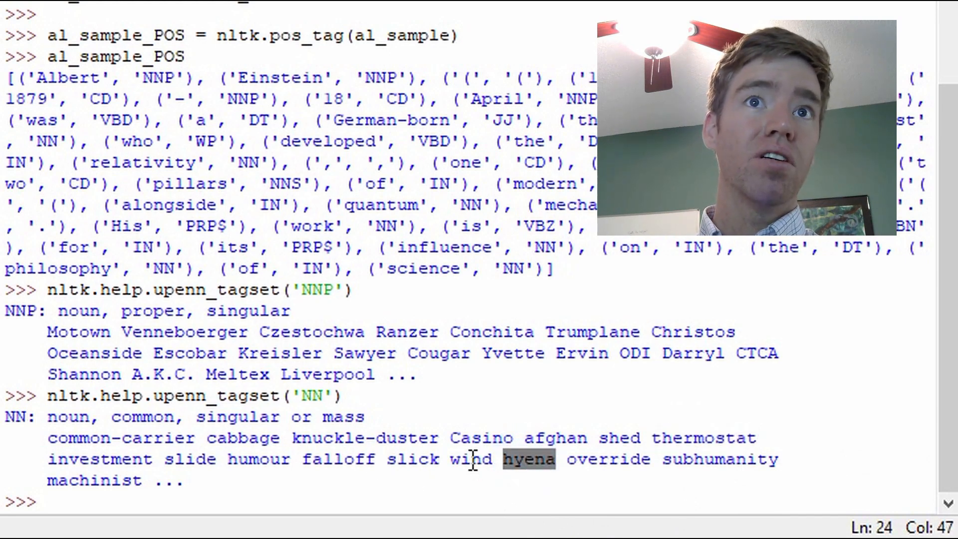
{"action": "double_click", "coordinate": [470, 458]}
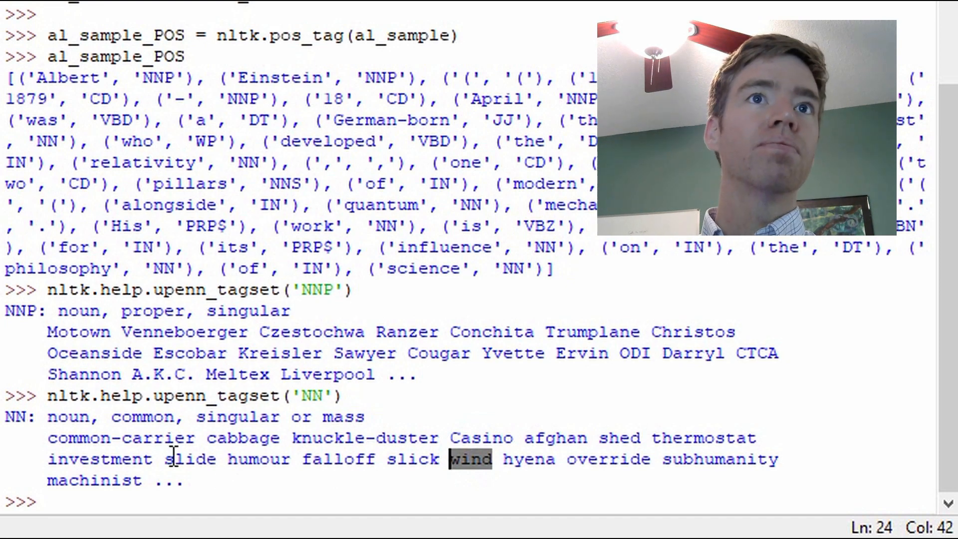
{"action": "double_click", "coordinate": [257, 458]}
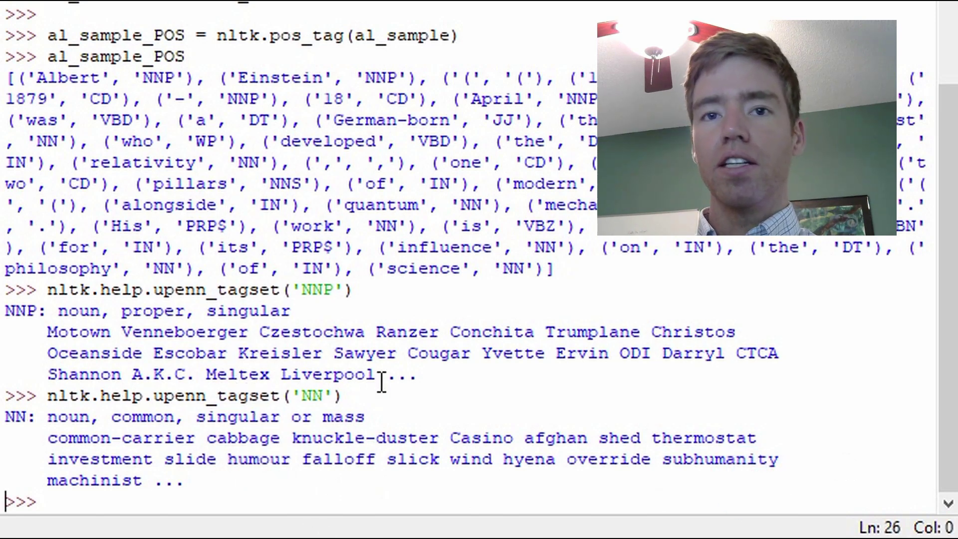
{"action": "mouse_move", "coordinate": [527, 391]}
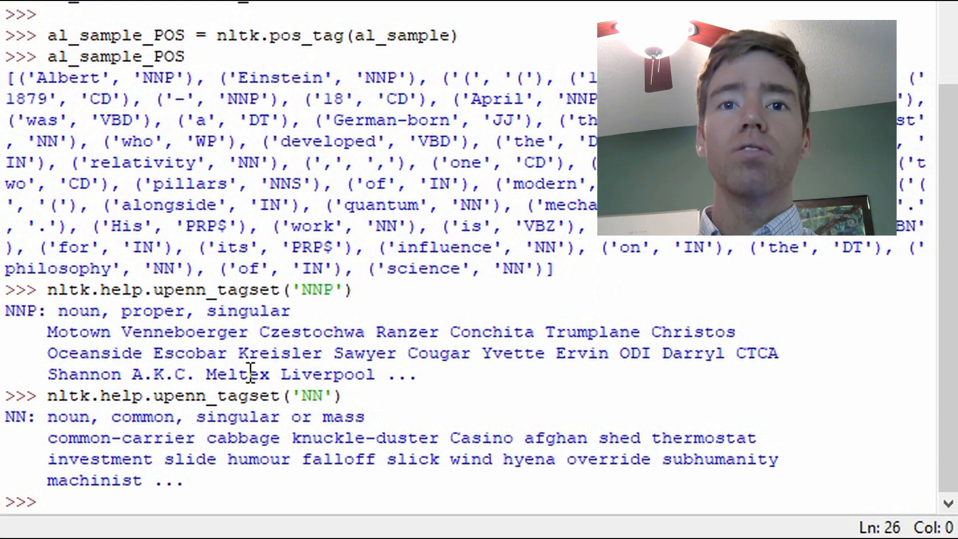
{"action": "double_click", "coordinate": [159, 396]}
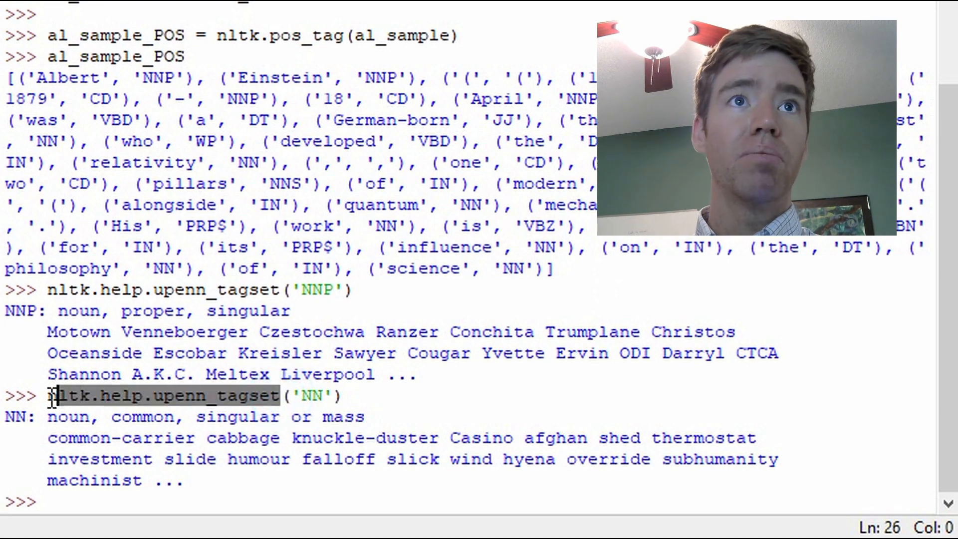
{"action": "right_click", "coordinate": [55, 395]}
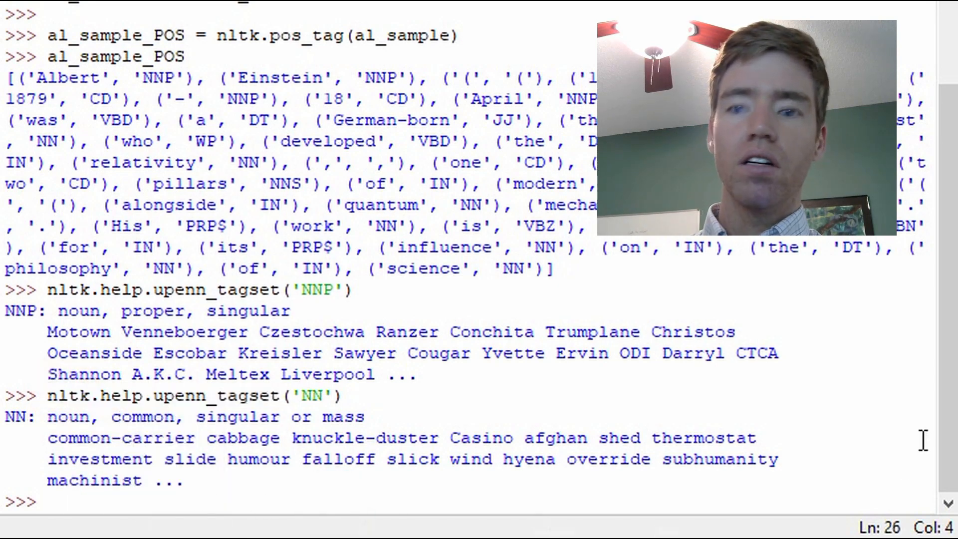
Step: Look up the IN tag with nltk.help.upenn_tagset('IN')
{"action": "type", "text": "nltk.help.upenn_tagset('NN"}
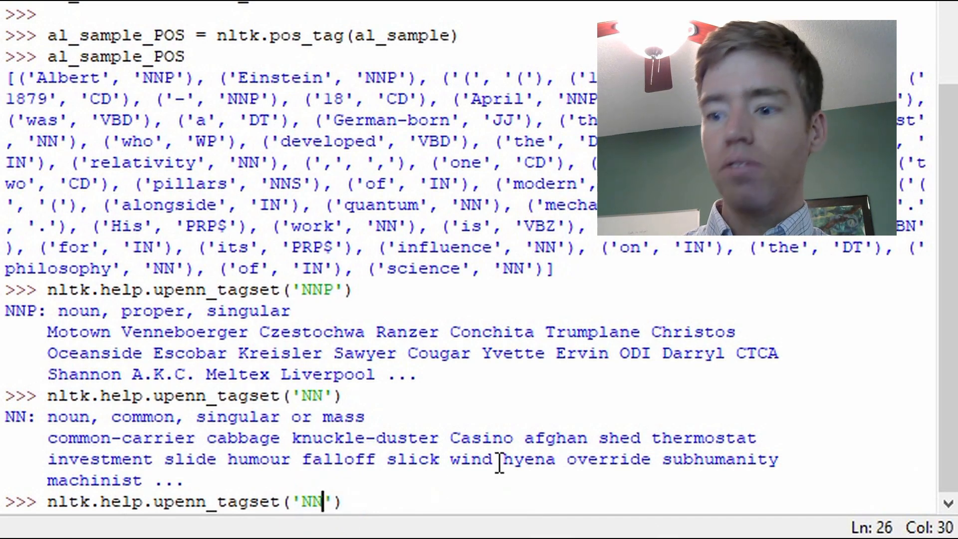
{"action": "key", "text": "BackSpace"}
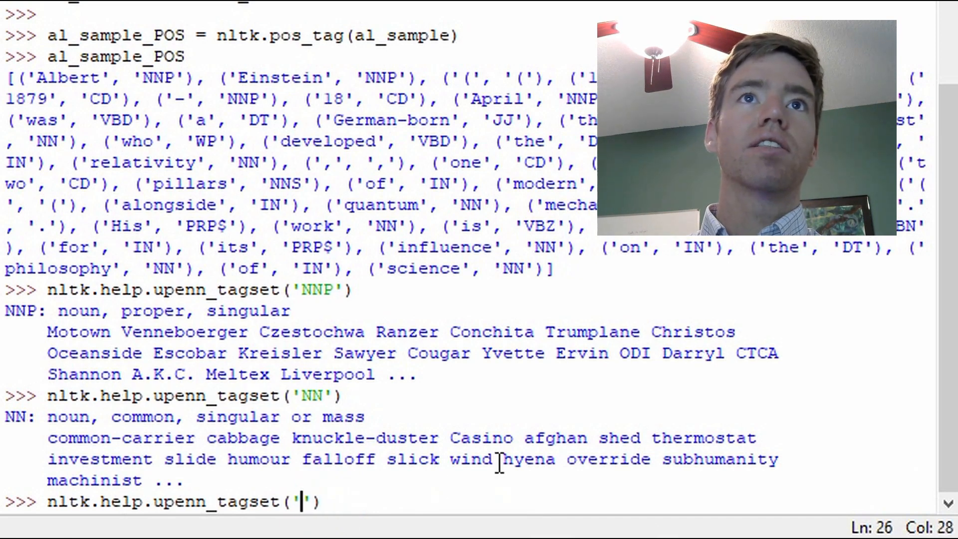
{"action": "type", "text": "IN"}
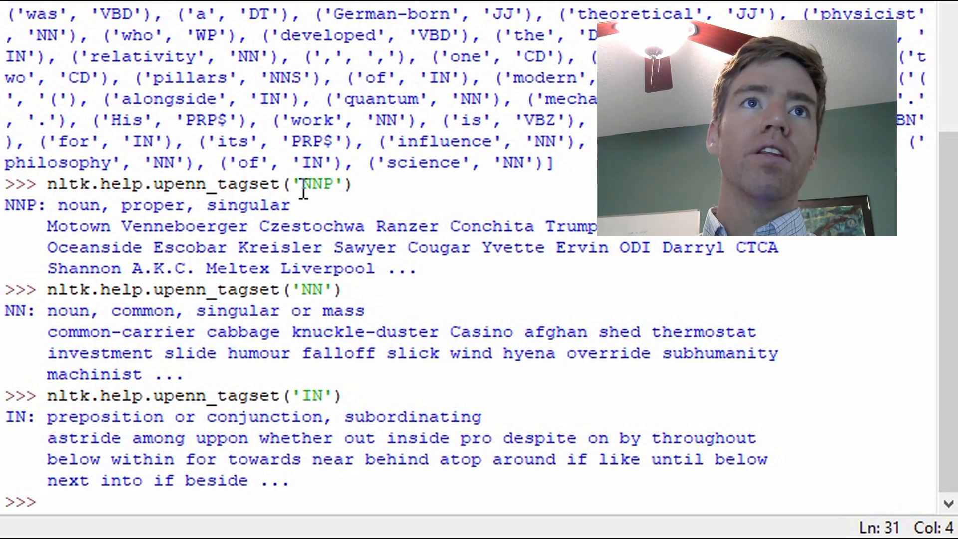
{"action": "mouse_move", "coordinate": [406, 283]}
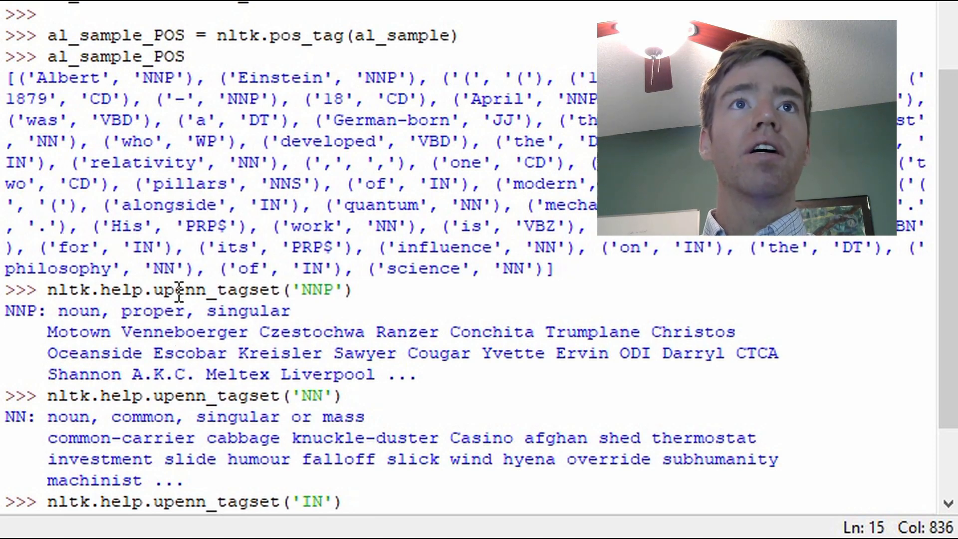
{"action": "double_click", "coordinate": [211, 288]}
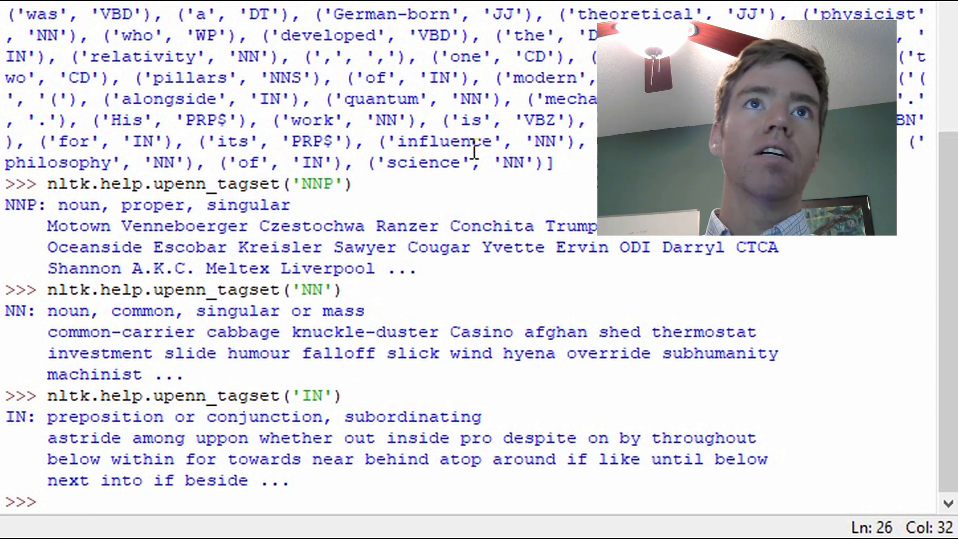
Step: Look up the PRP$ tag with nltk.help.upenn_tagset('PRP$')
{"action": "double_click", "coordinate": [199, 131]}
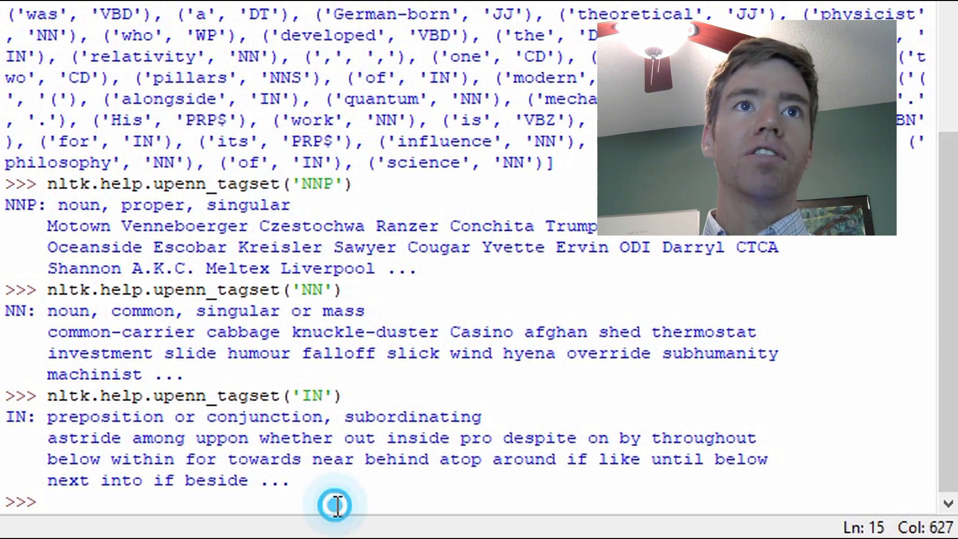
{"action": "type", "text": "nltk.help.upenn_tagset('')"}
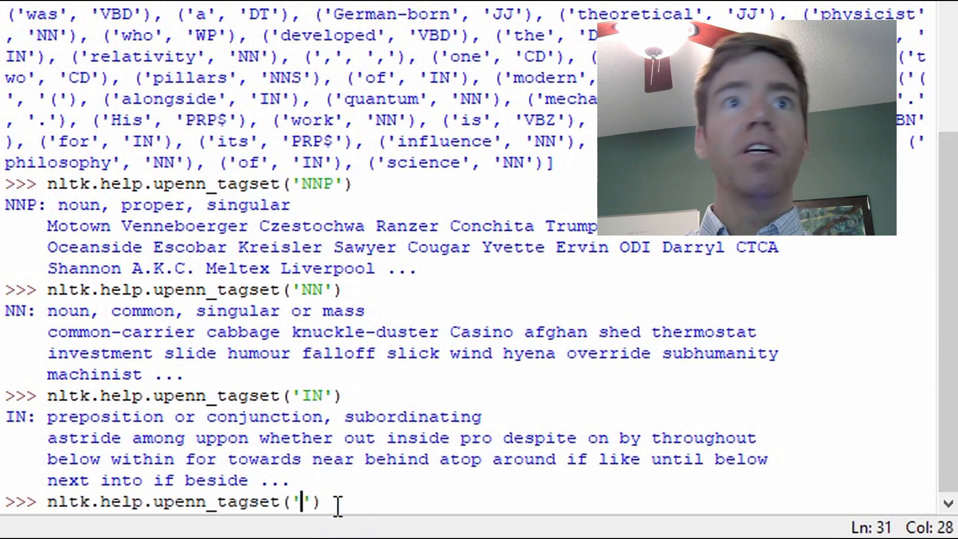
{"action": "type", "text": "PRP$"}
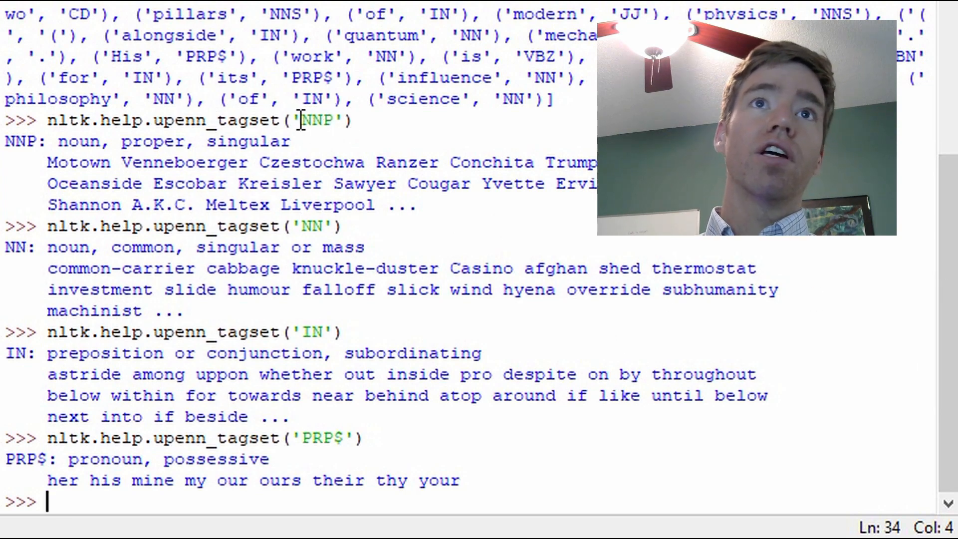
{"action": "double_click", "coordinate": [318, 120]}
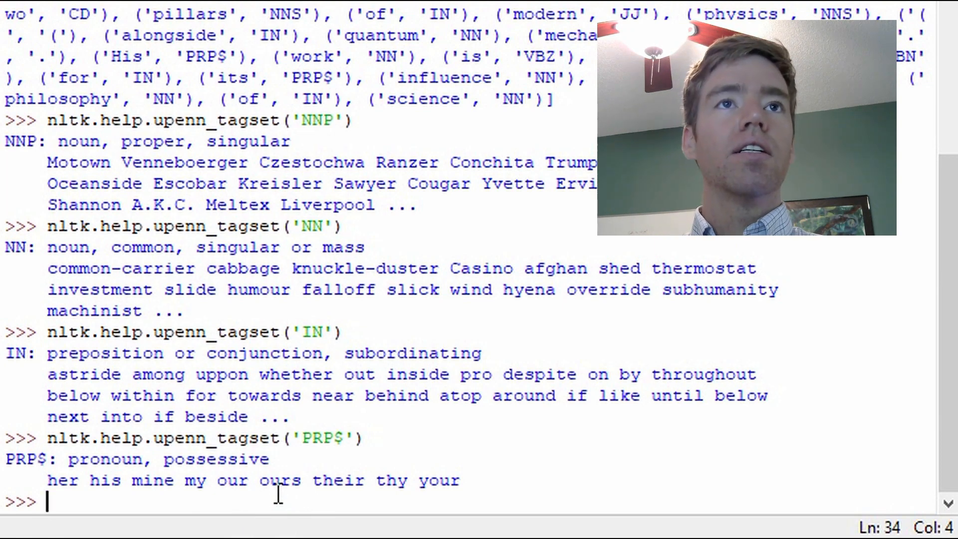
Step: Write the loop header for i in range(0, len(al_sample_POS))
{"action": "type", "text": "for i"}
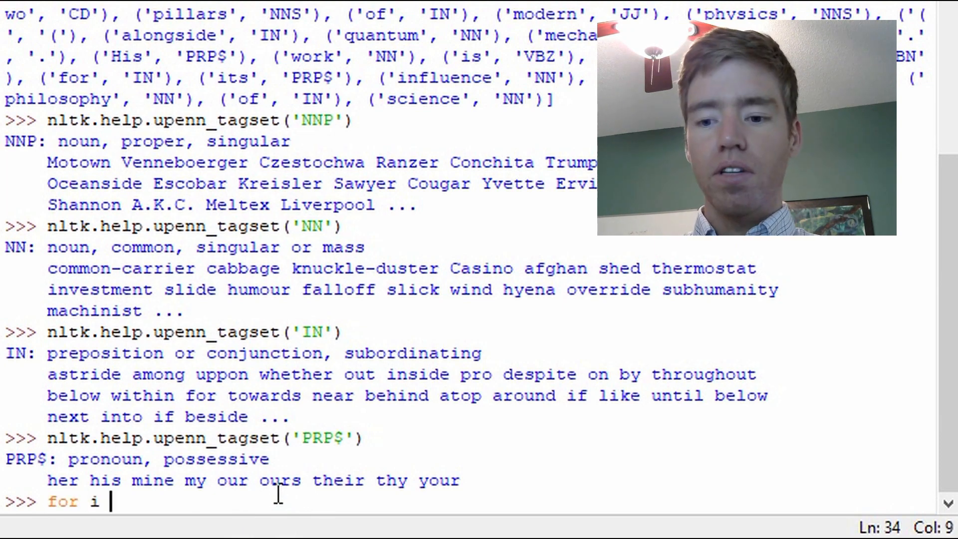
{"action": "type", "text": "in range"}
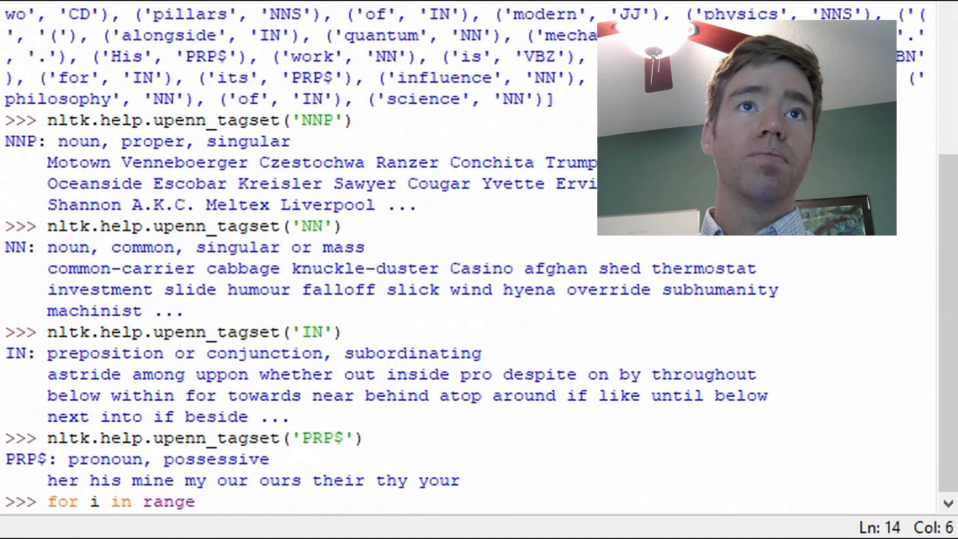
{"action": "type", "text": "(0"}
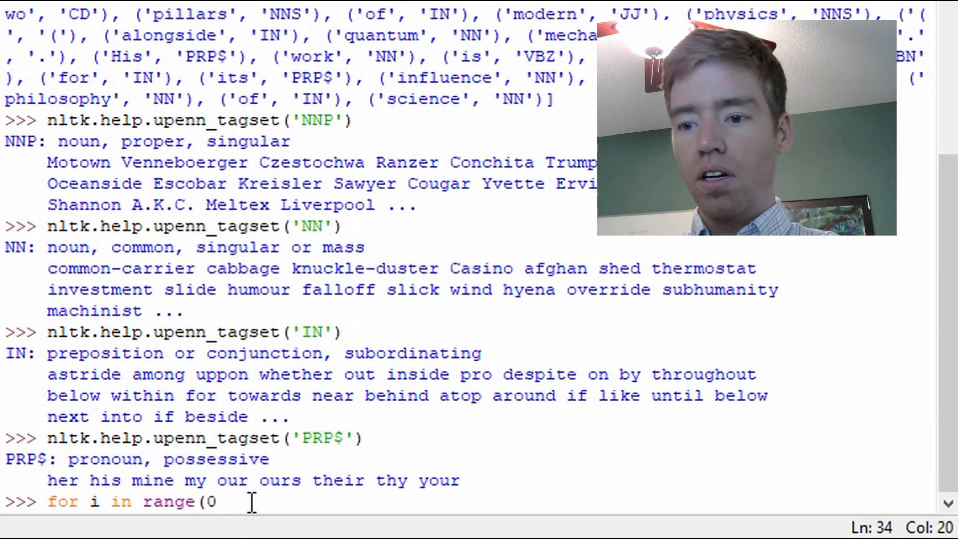
{"action": "type", "text": ","}
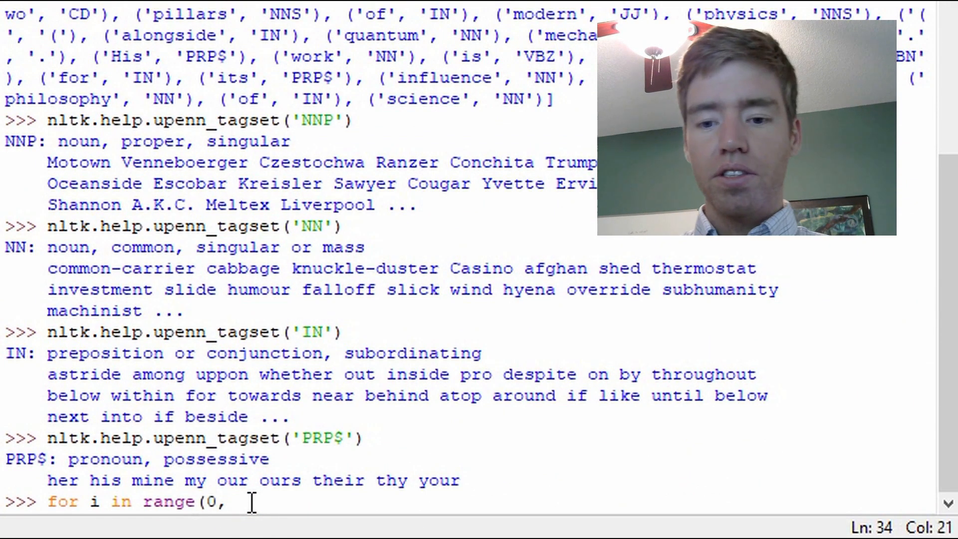
{"action": "type", "text": "len("}
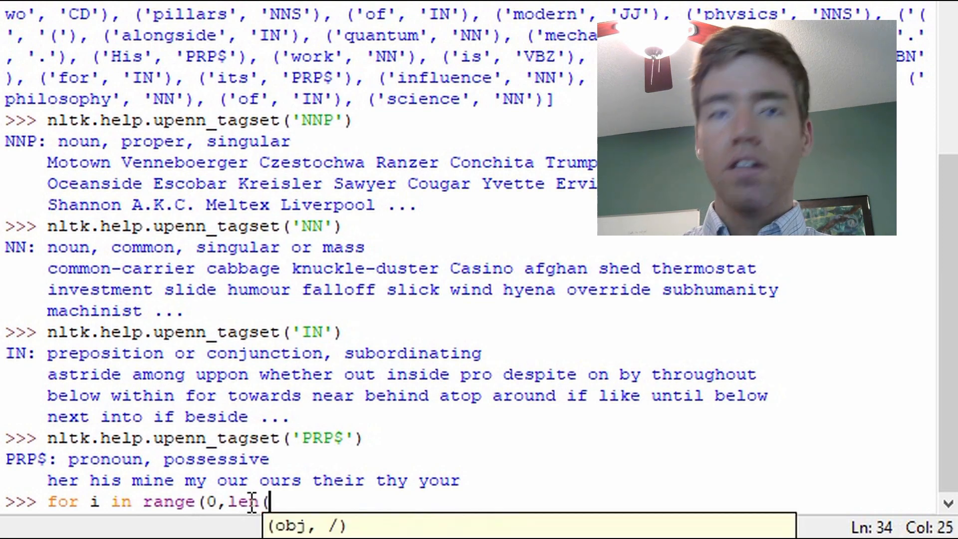
{"action": "type", "text": "al_sample_POS))"}
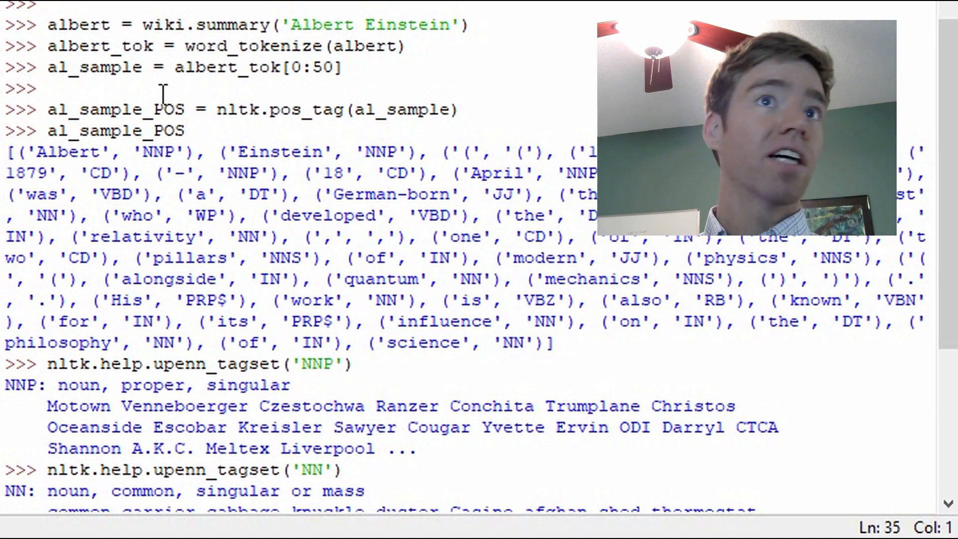
Step: Type the body comparison al_sample_POS[i][1] == 'NNP'
{"action": "scroll", "scroll_direction": "down", "scroll_amount": 3}
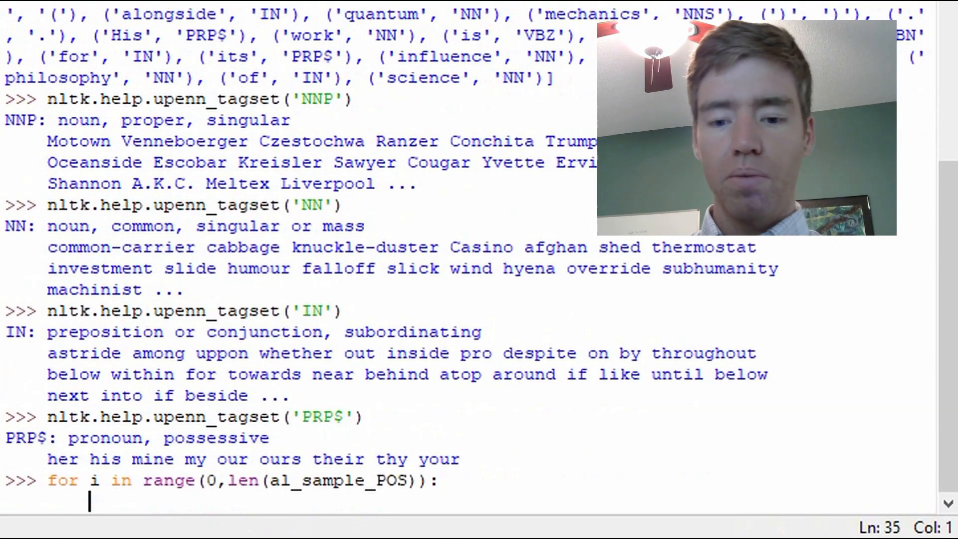
{"action": "double_click", "coordinate": [330, 480]}
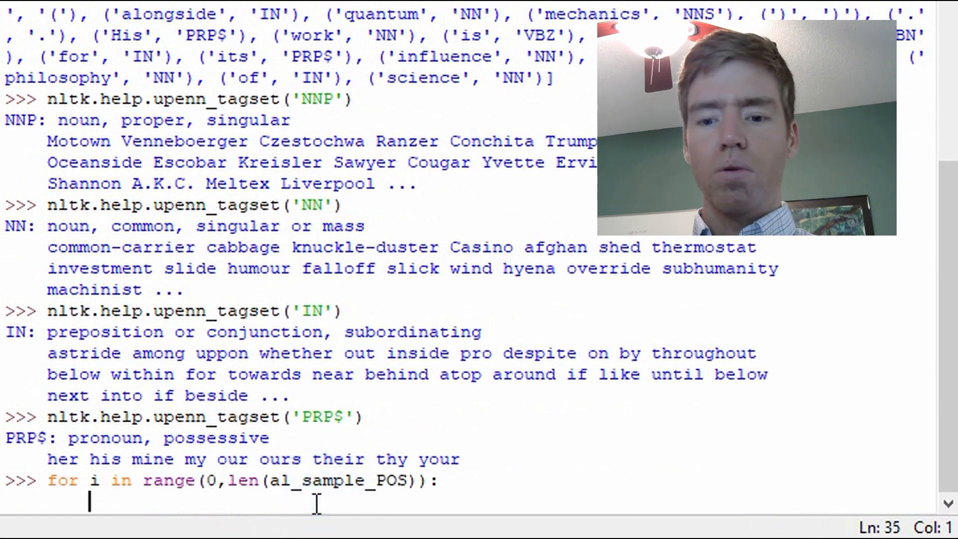
{"action": "type", "text": "al_sample_POS"}
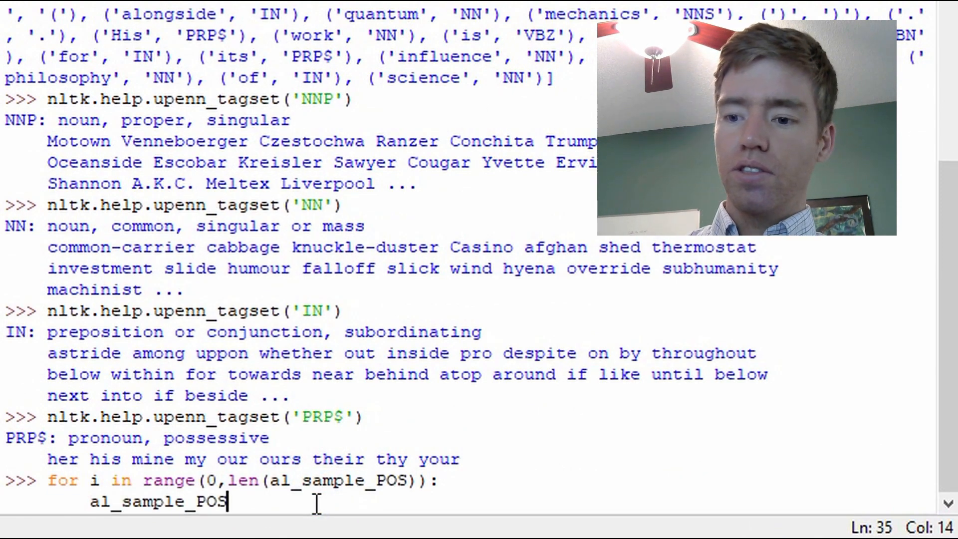
{"action": "type", "text": "["}
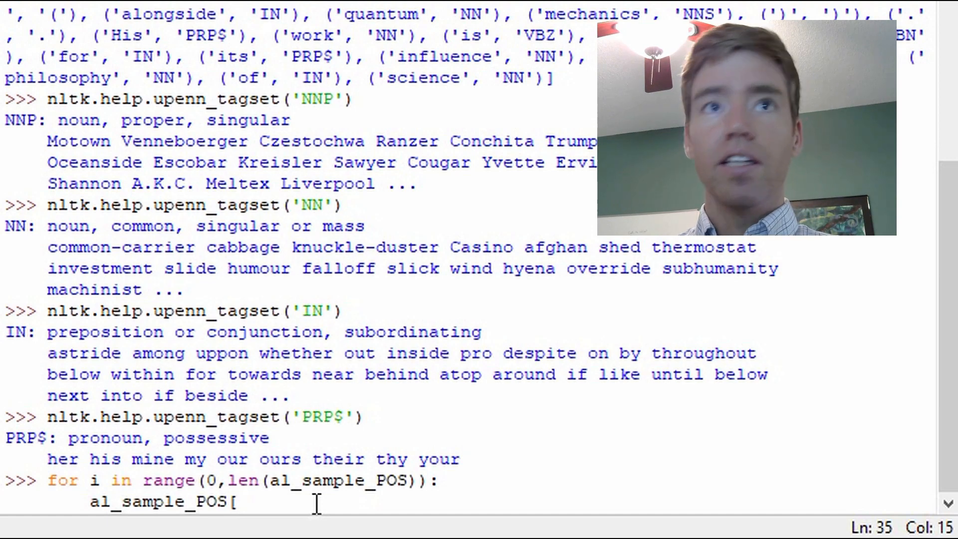
{"action": "type", "text": "i]"}
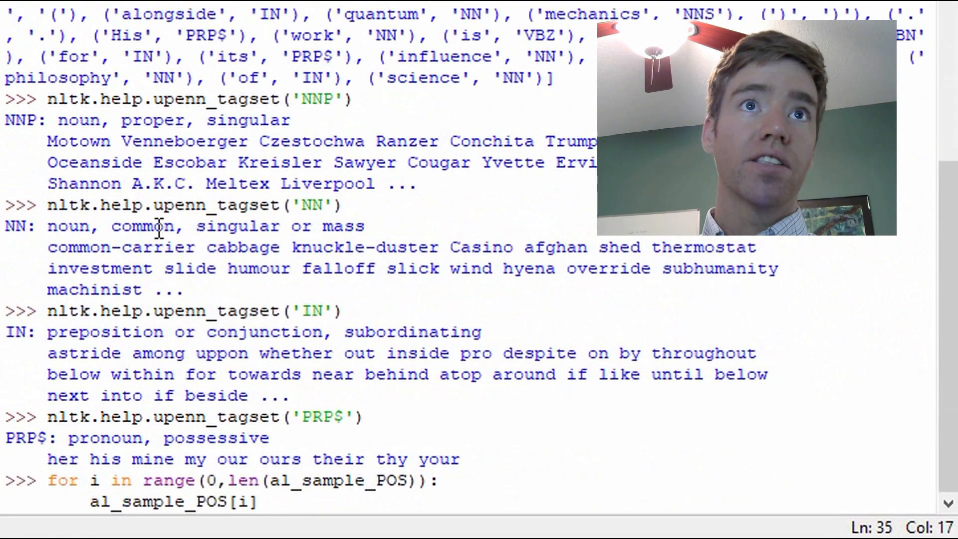
{"action": "type", "text": "["}
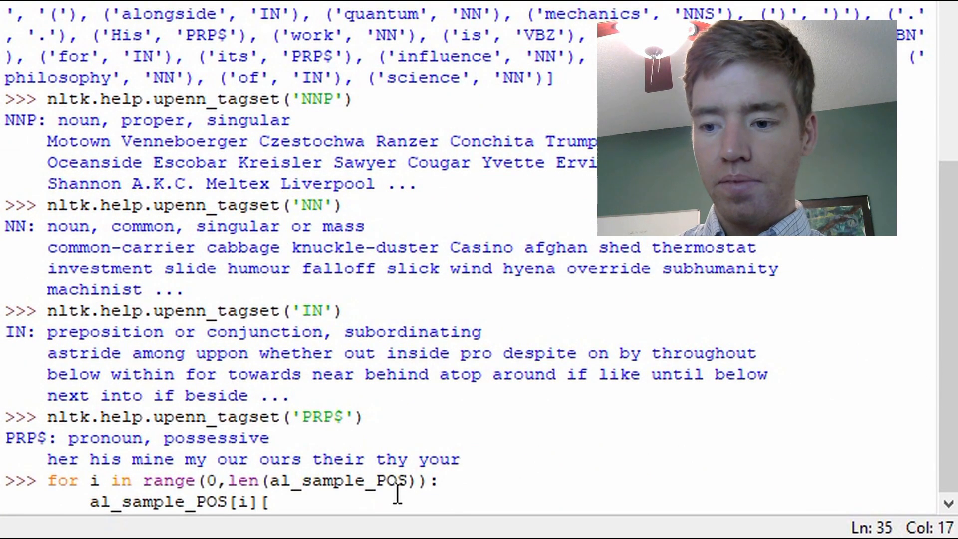
{"action": "type", "text": "1]"}
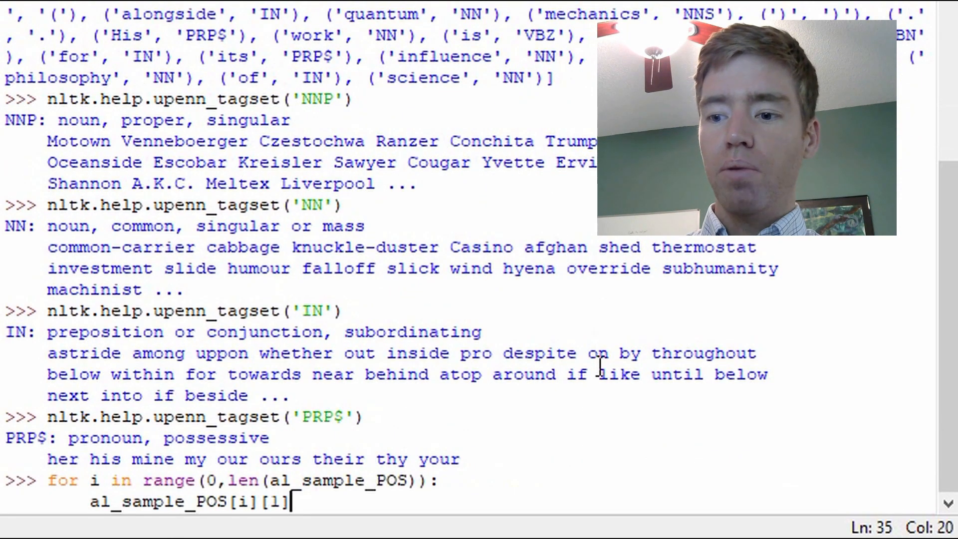
{"action": "type", "text": "=="}
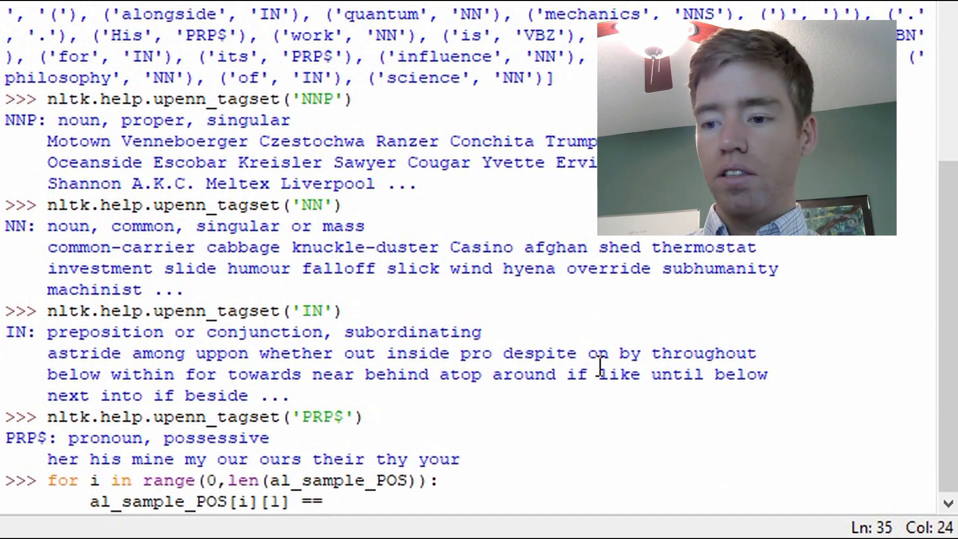
{"action": "type", "text": "'"}
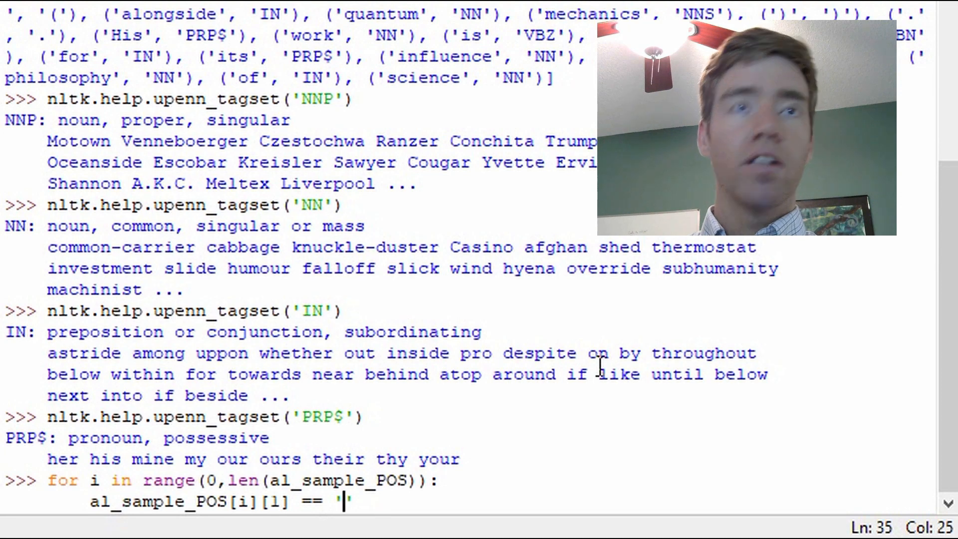
{"action": "type", "text": "NNP"}
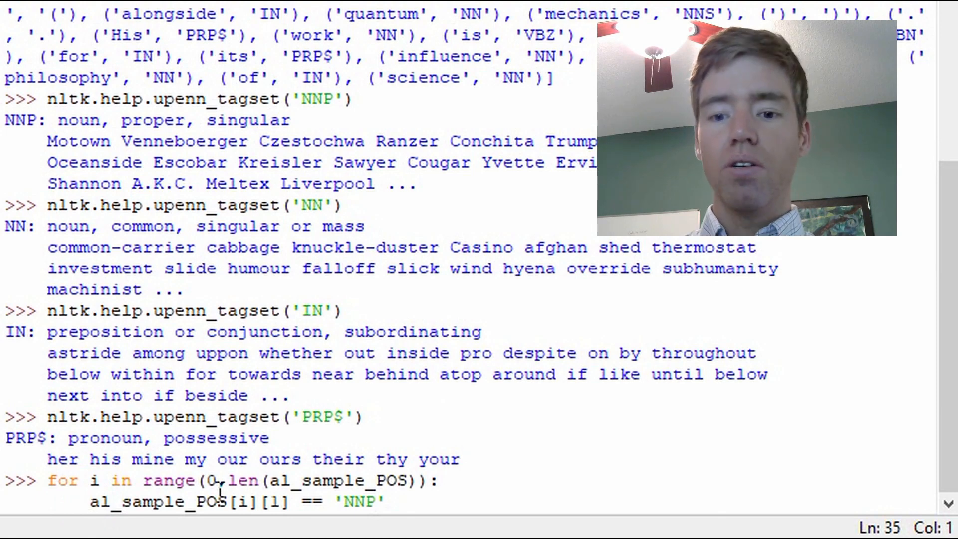
Step: Make the body if al_sample_POS[i][1] == 'NNP': print(al_sample_POS[i][0])
{"action": "type", "text": "if"}
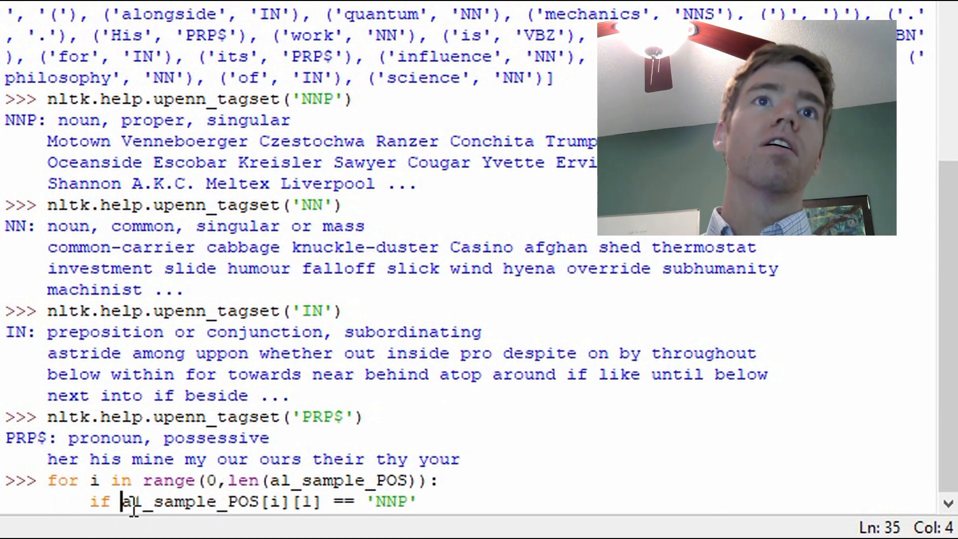
{"action": "mouse_move", "coordinate": [339, 510]}
{"action": "type", "text": ":"}
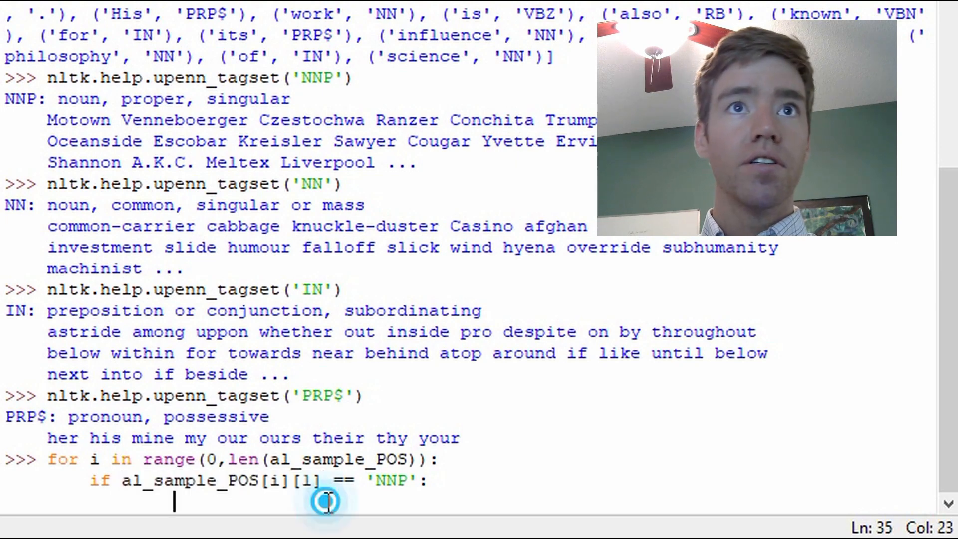
{"action": "type", "text": "al_sample_POS[i][1]"}
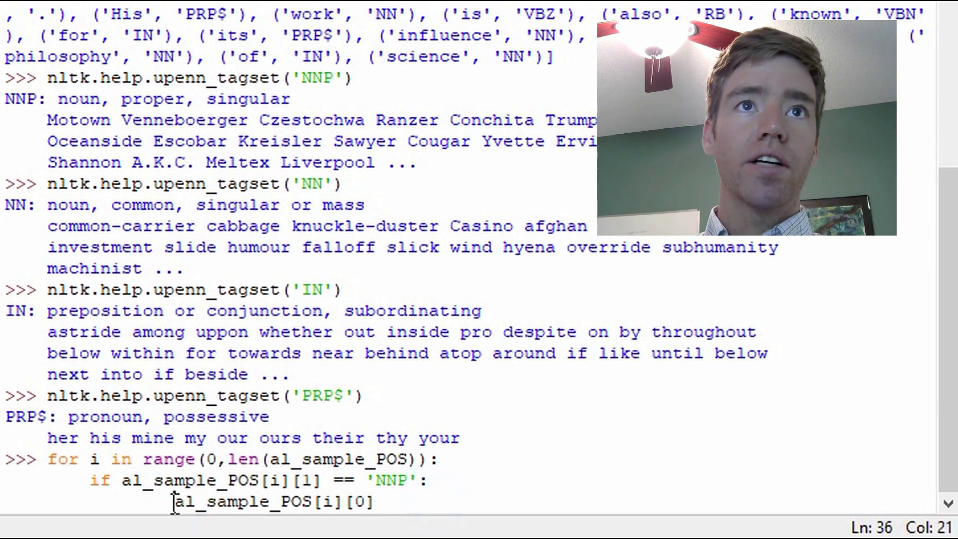
{"action": "type", "text": "print"}
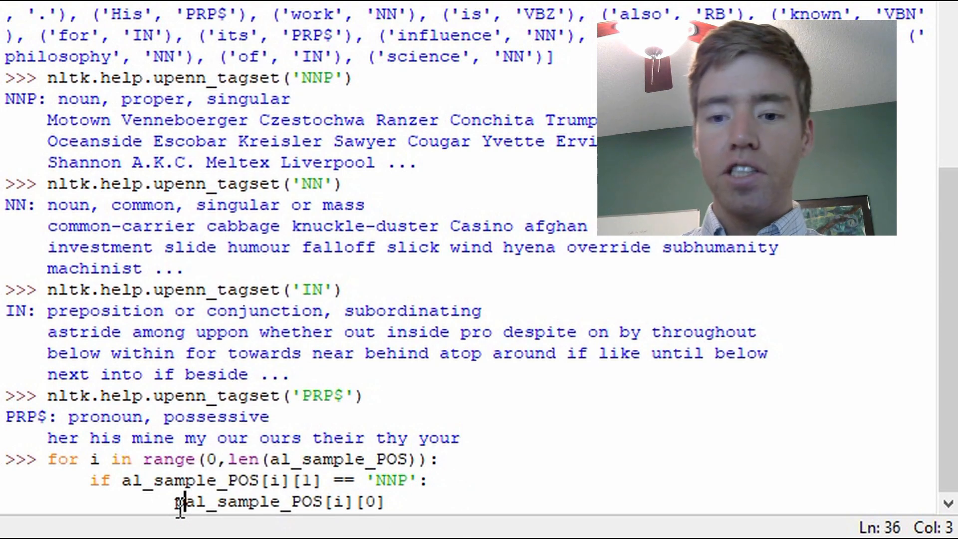
{"action": "type", "text": "print("}
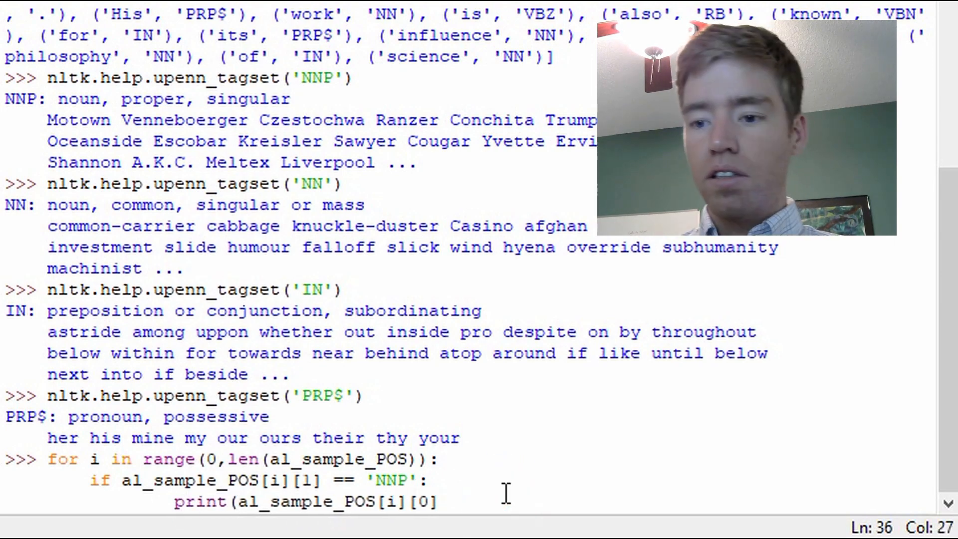
{"action": "type", "text": ")"}
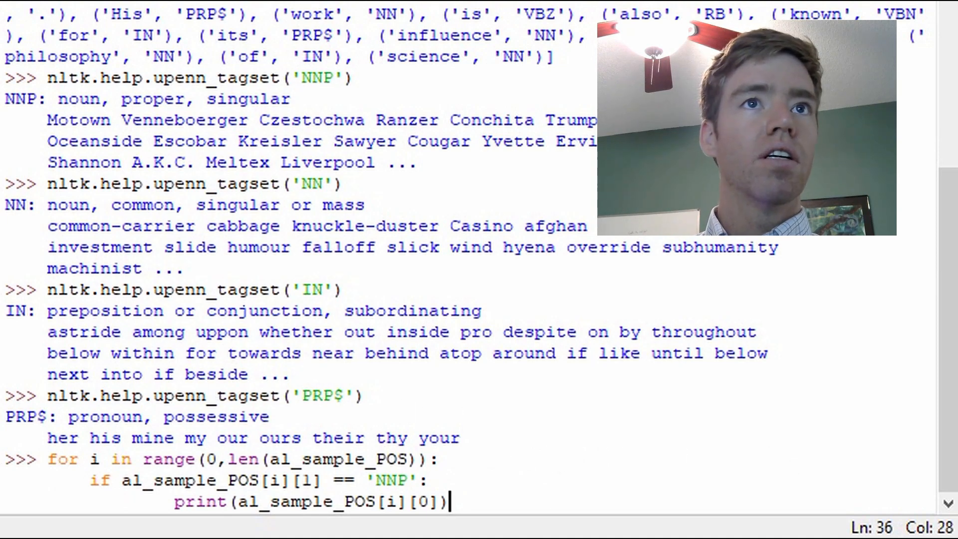
{"action": "scroll", "scroll_direction": "up", "scroll_amount": 3}
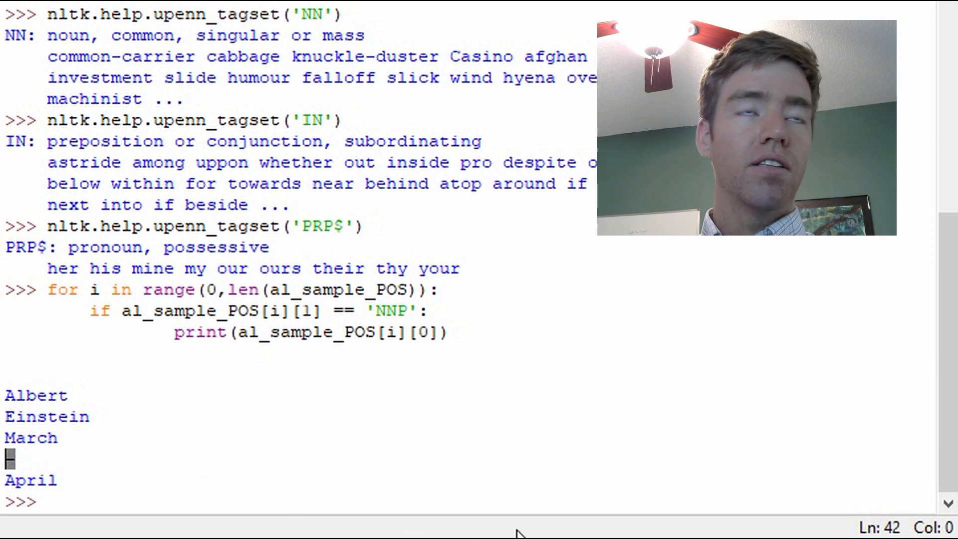
Step: Execute the loop, printing Albert, Einstein, March, - and April
{"action": "left_click", "coordinate": [71, 480]}
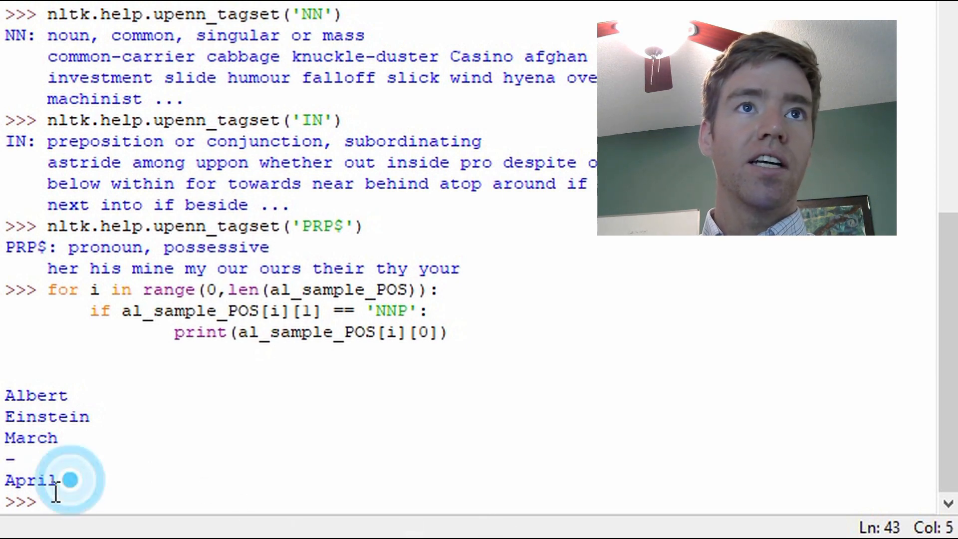
{"action": "left_click", "coordinate": [72, 479]}
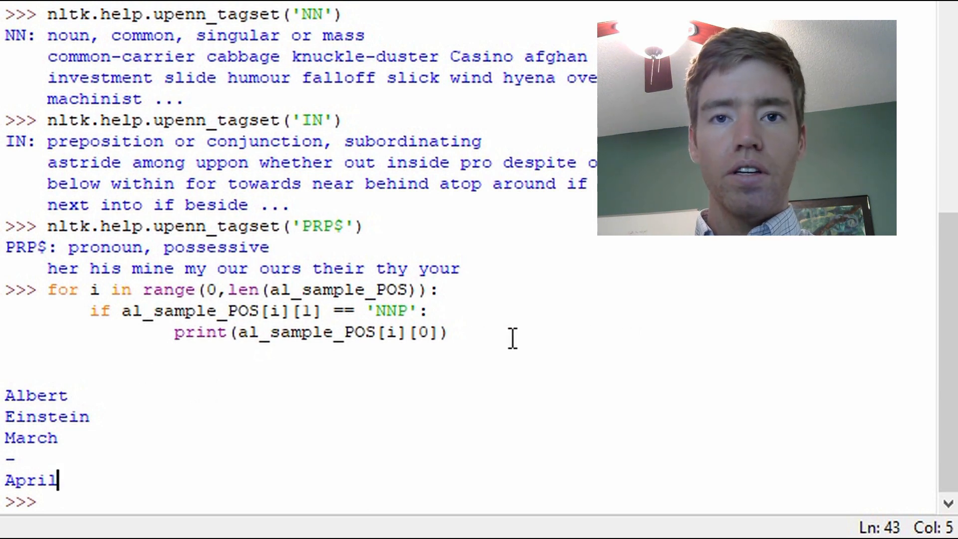
{"action": "mouse_move", "coordinate": [617, 368]}
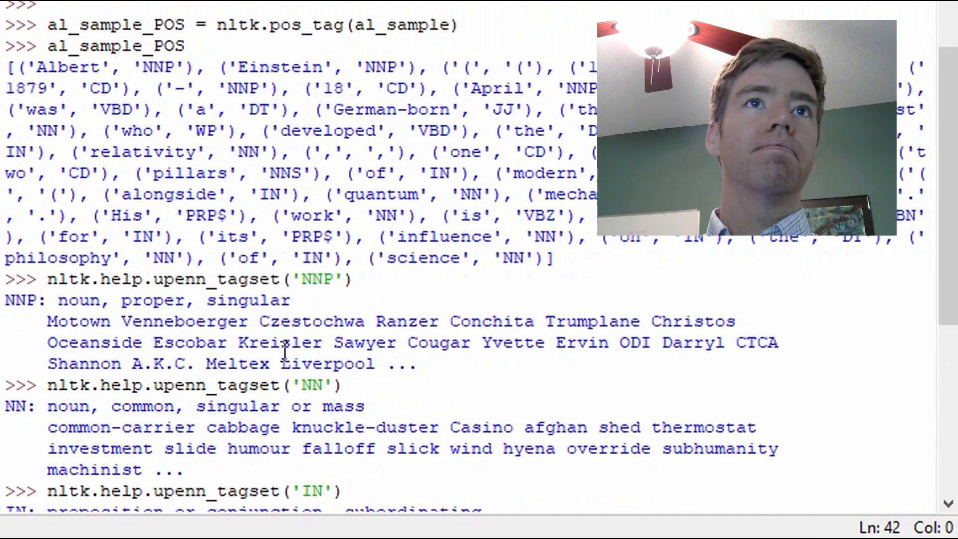
{"action": "double_click", "coordinate": [323, 280]}
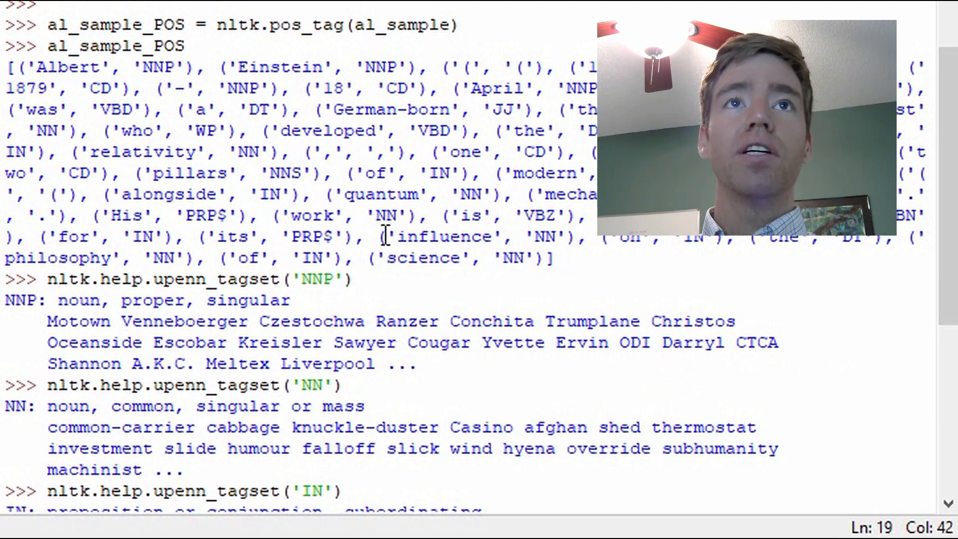
{"action": "mouse_move", "coordinate": [446, 341]}
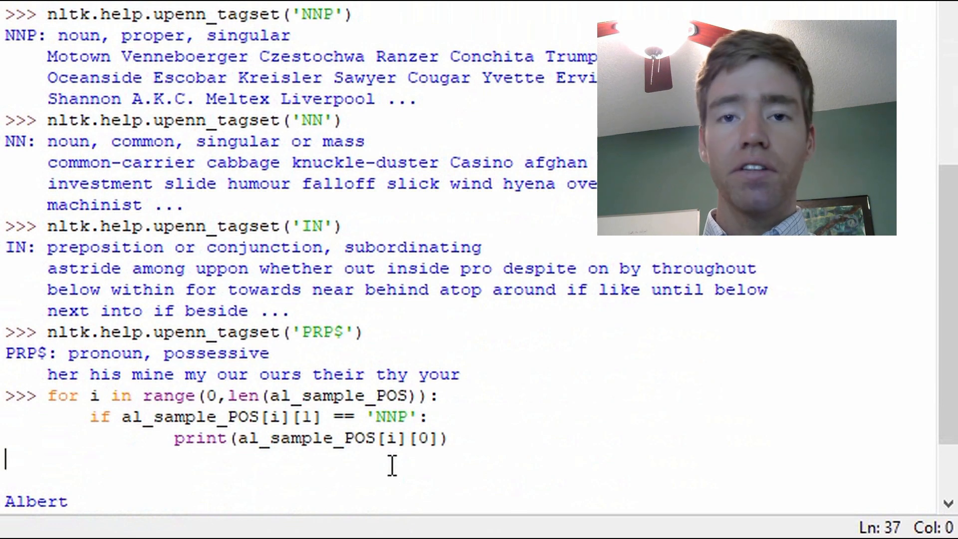
{"action": "mouse_move", "coordinate": [277, 81]}
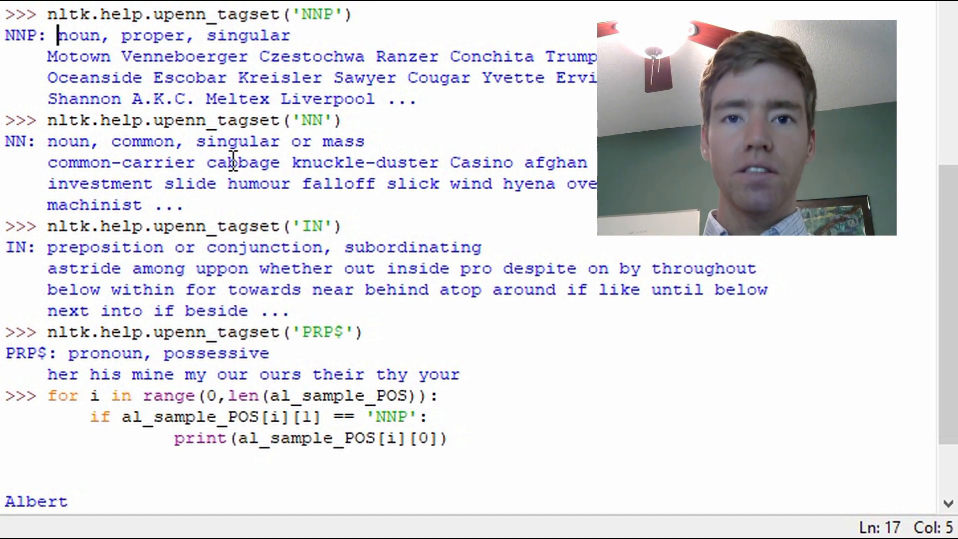
{"action": "left_click", "coordinate": [38, 328]}
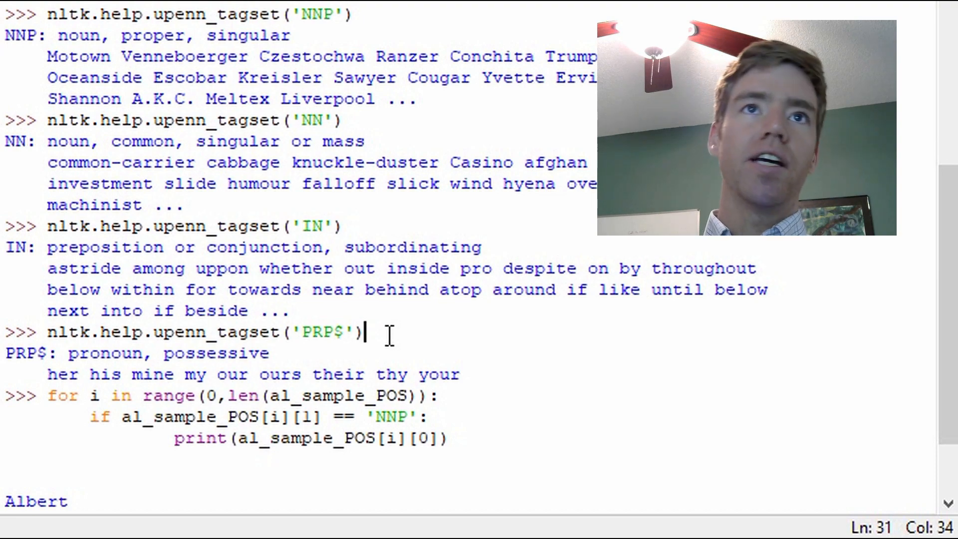
{"action": "scroll", "scroll_direction": "down", "scroll_amount": 3}
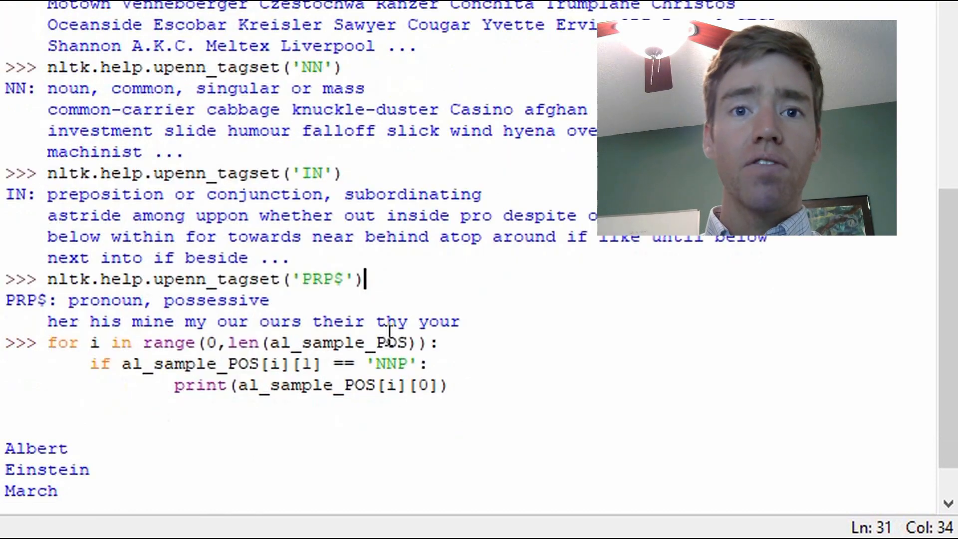
{"action": "scroll", "scroll_direction": "down", "scroll_amount": 3}
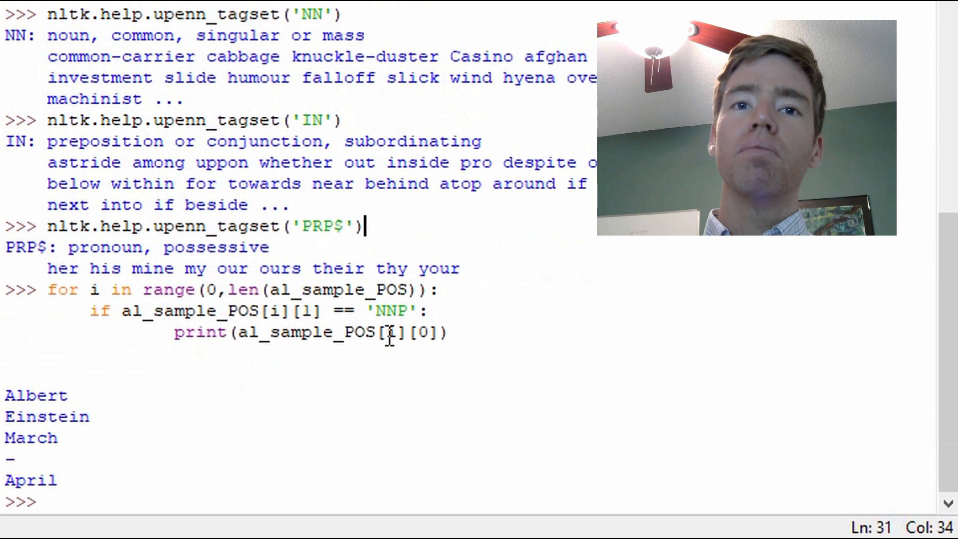